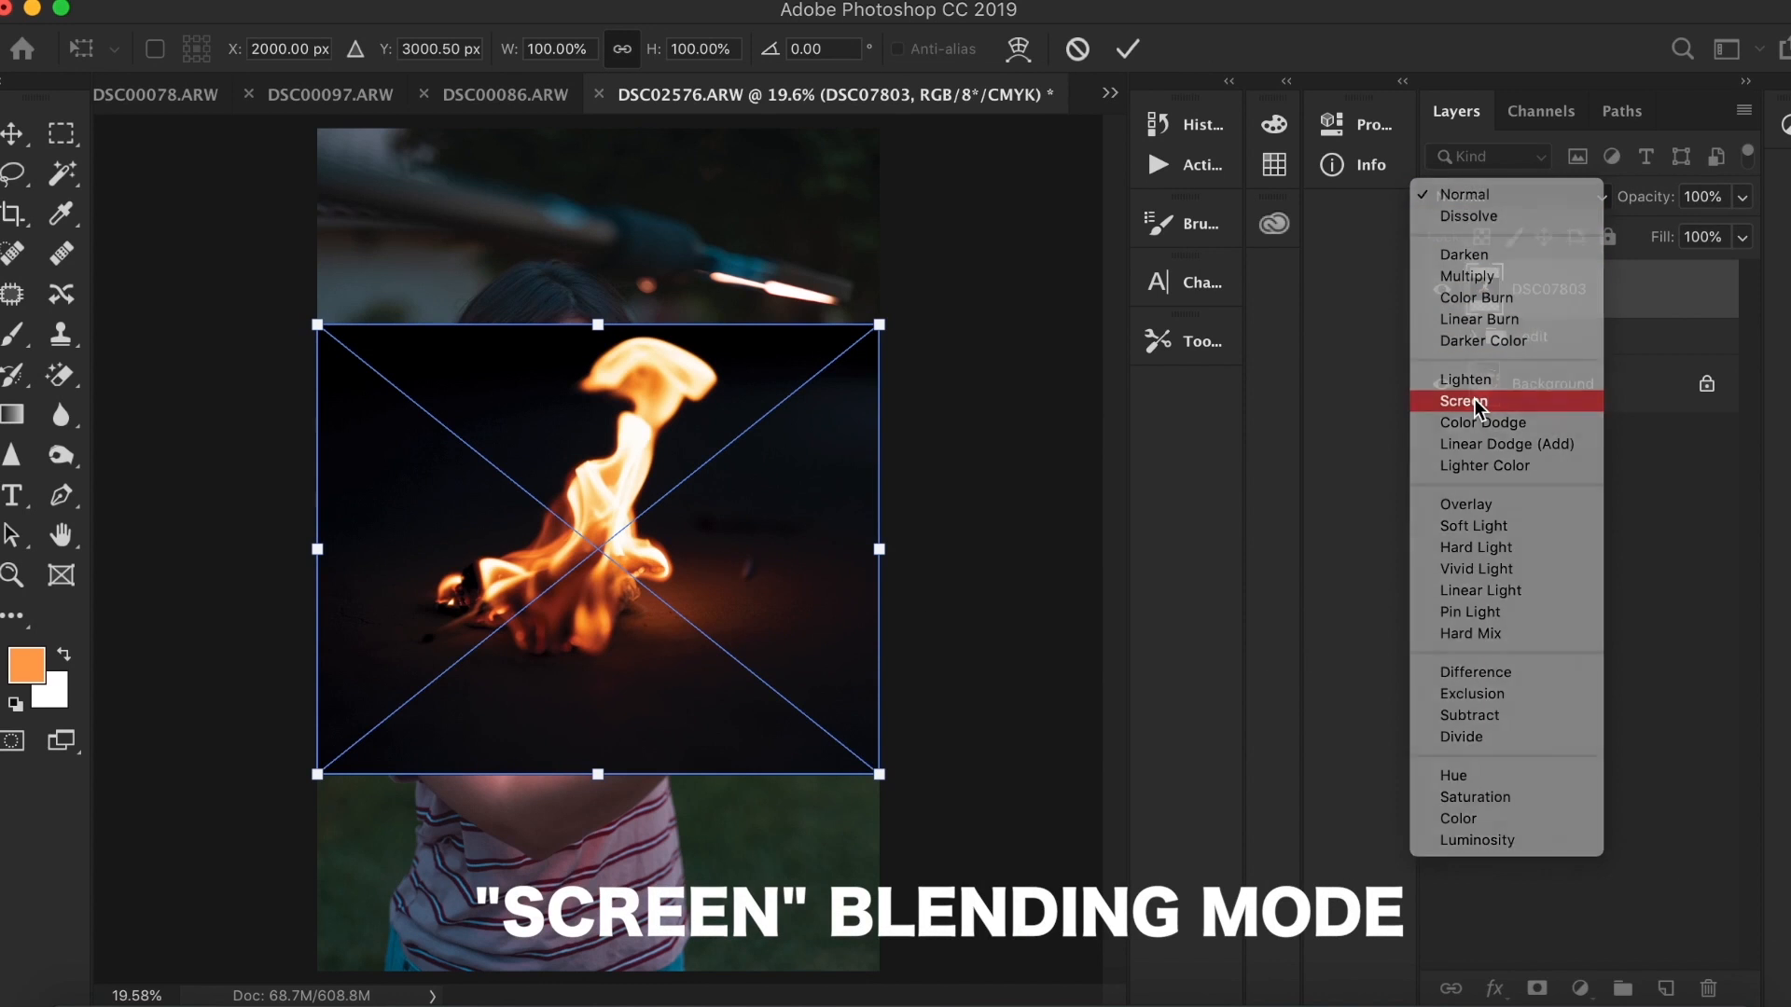
- Set the fire layer's blend mode to Screen over the child photo
{"action": "left_click", "coordinate": [1466, 401]}
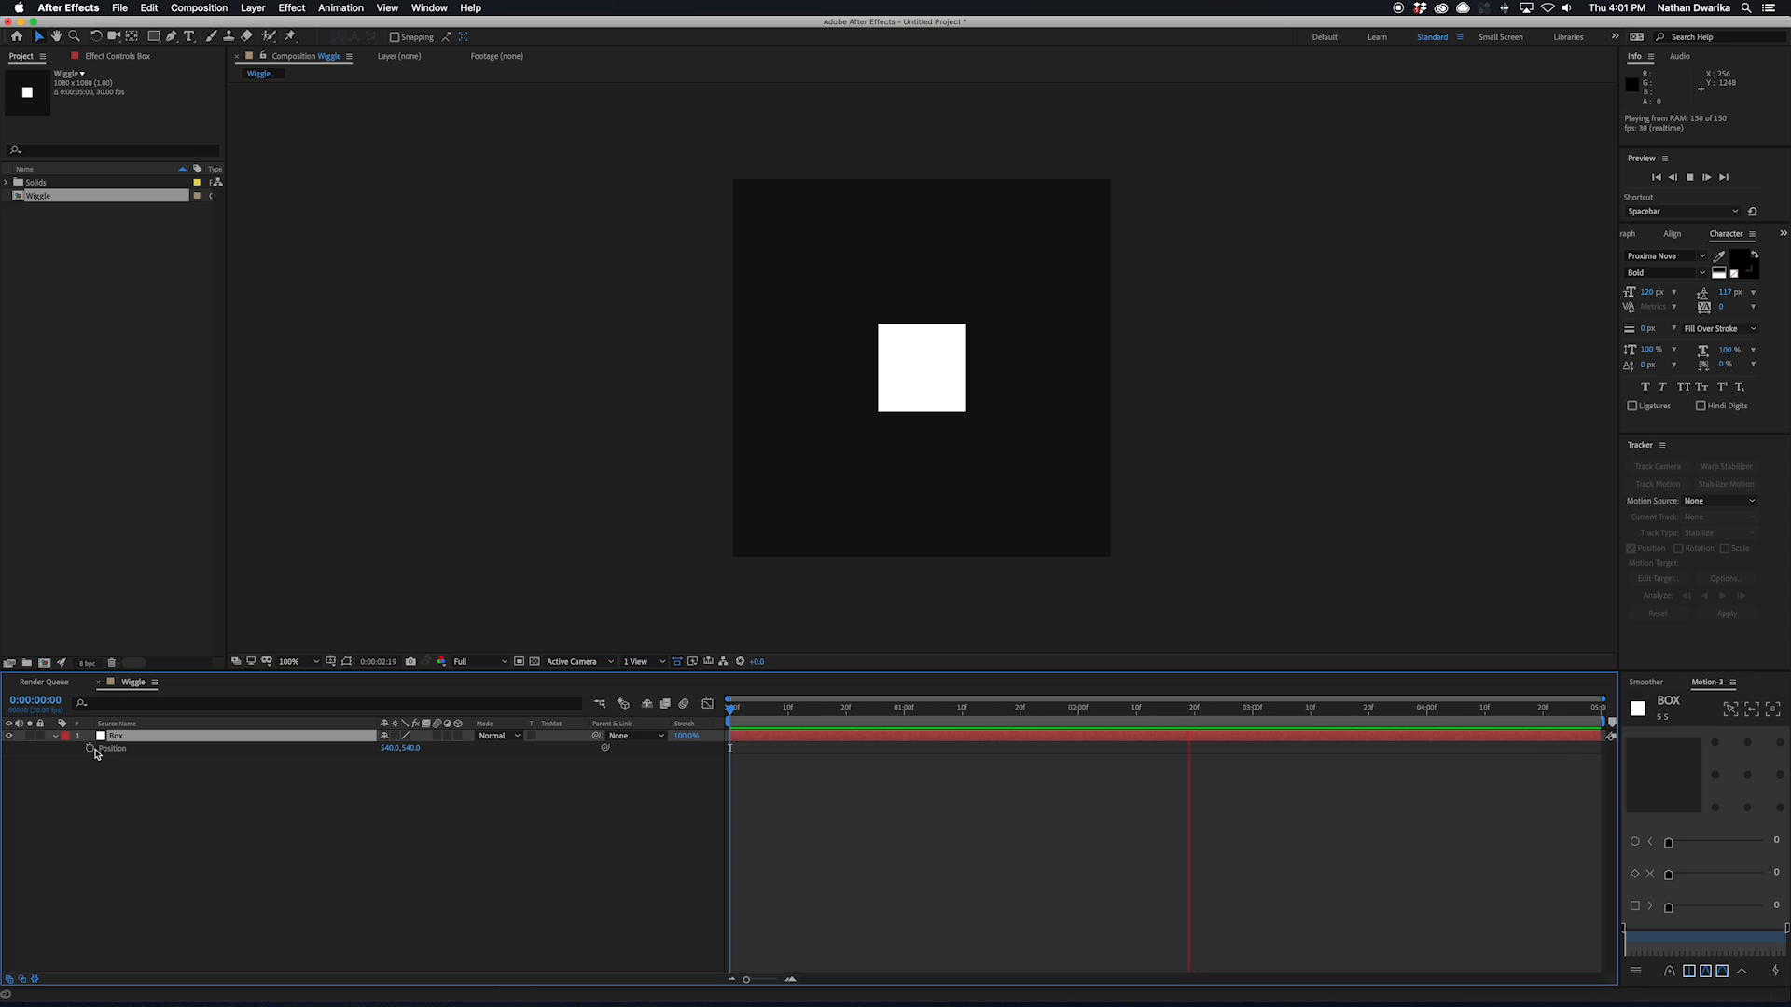
- Add a wiggle(10,20) expression to the box's Position, fixing the mistyped value
{"action": "left_click", "coordinate": [89, 748]}
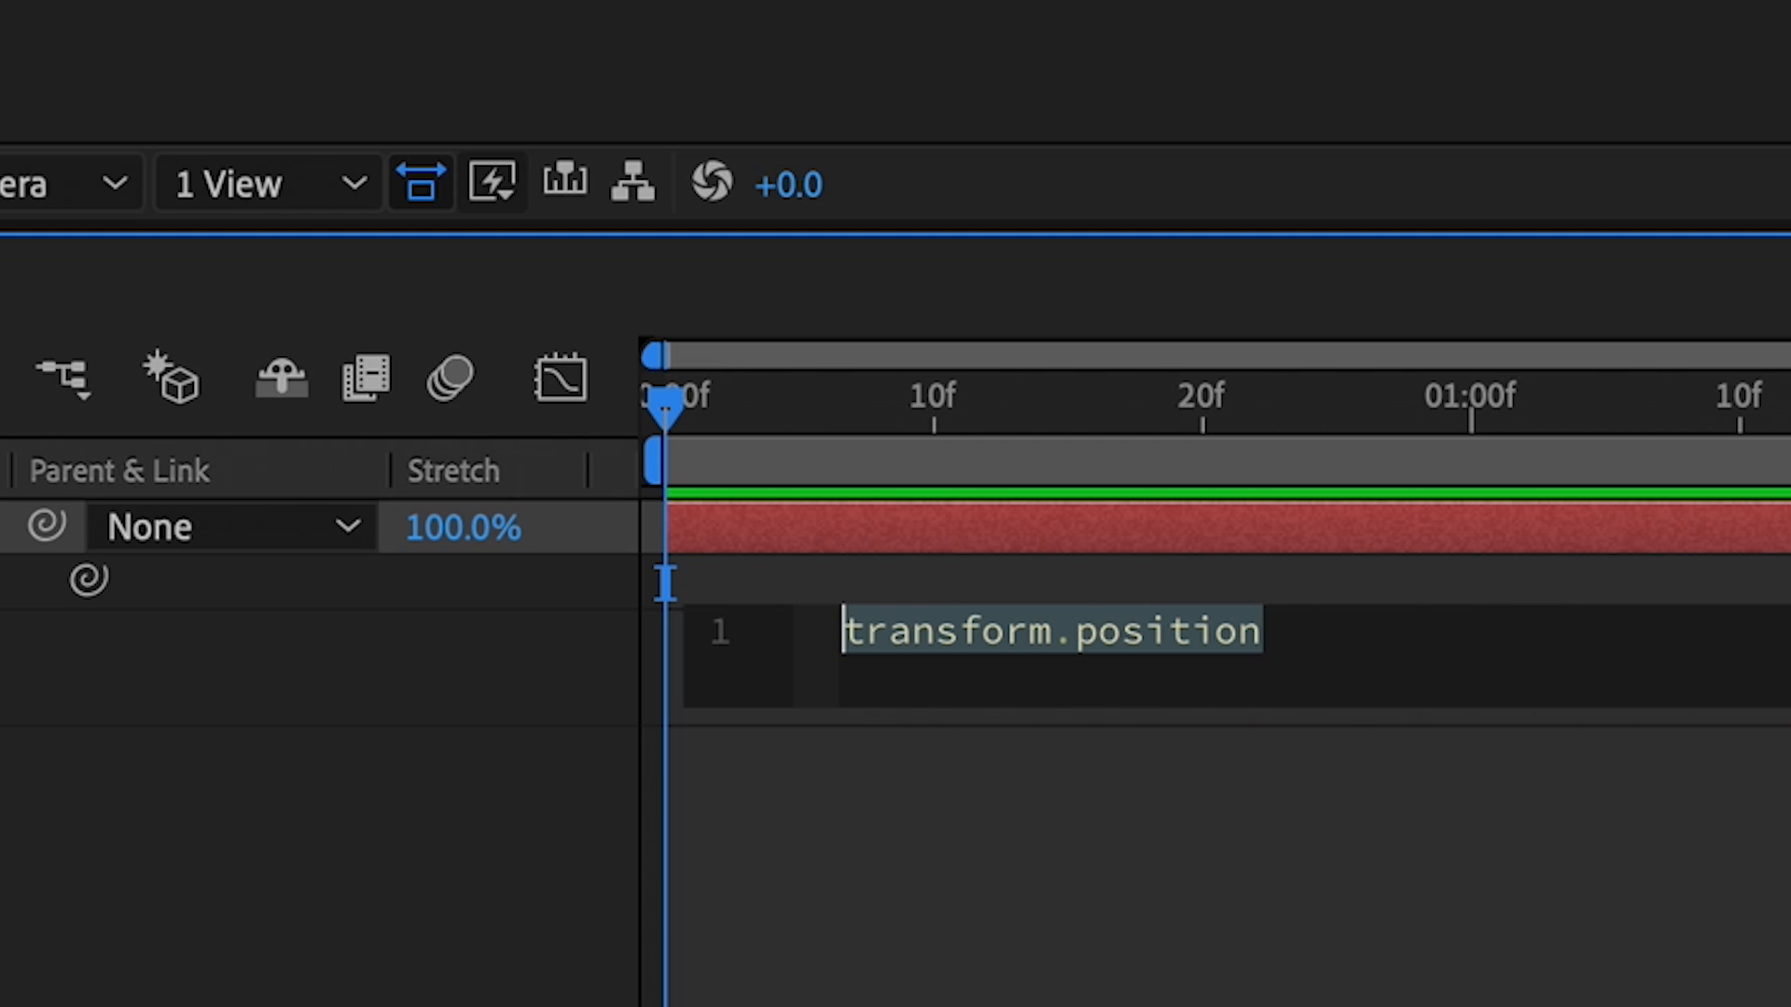
{"action": "type", "text": "wiggle"}
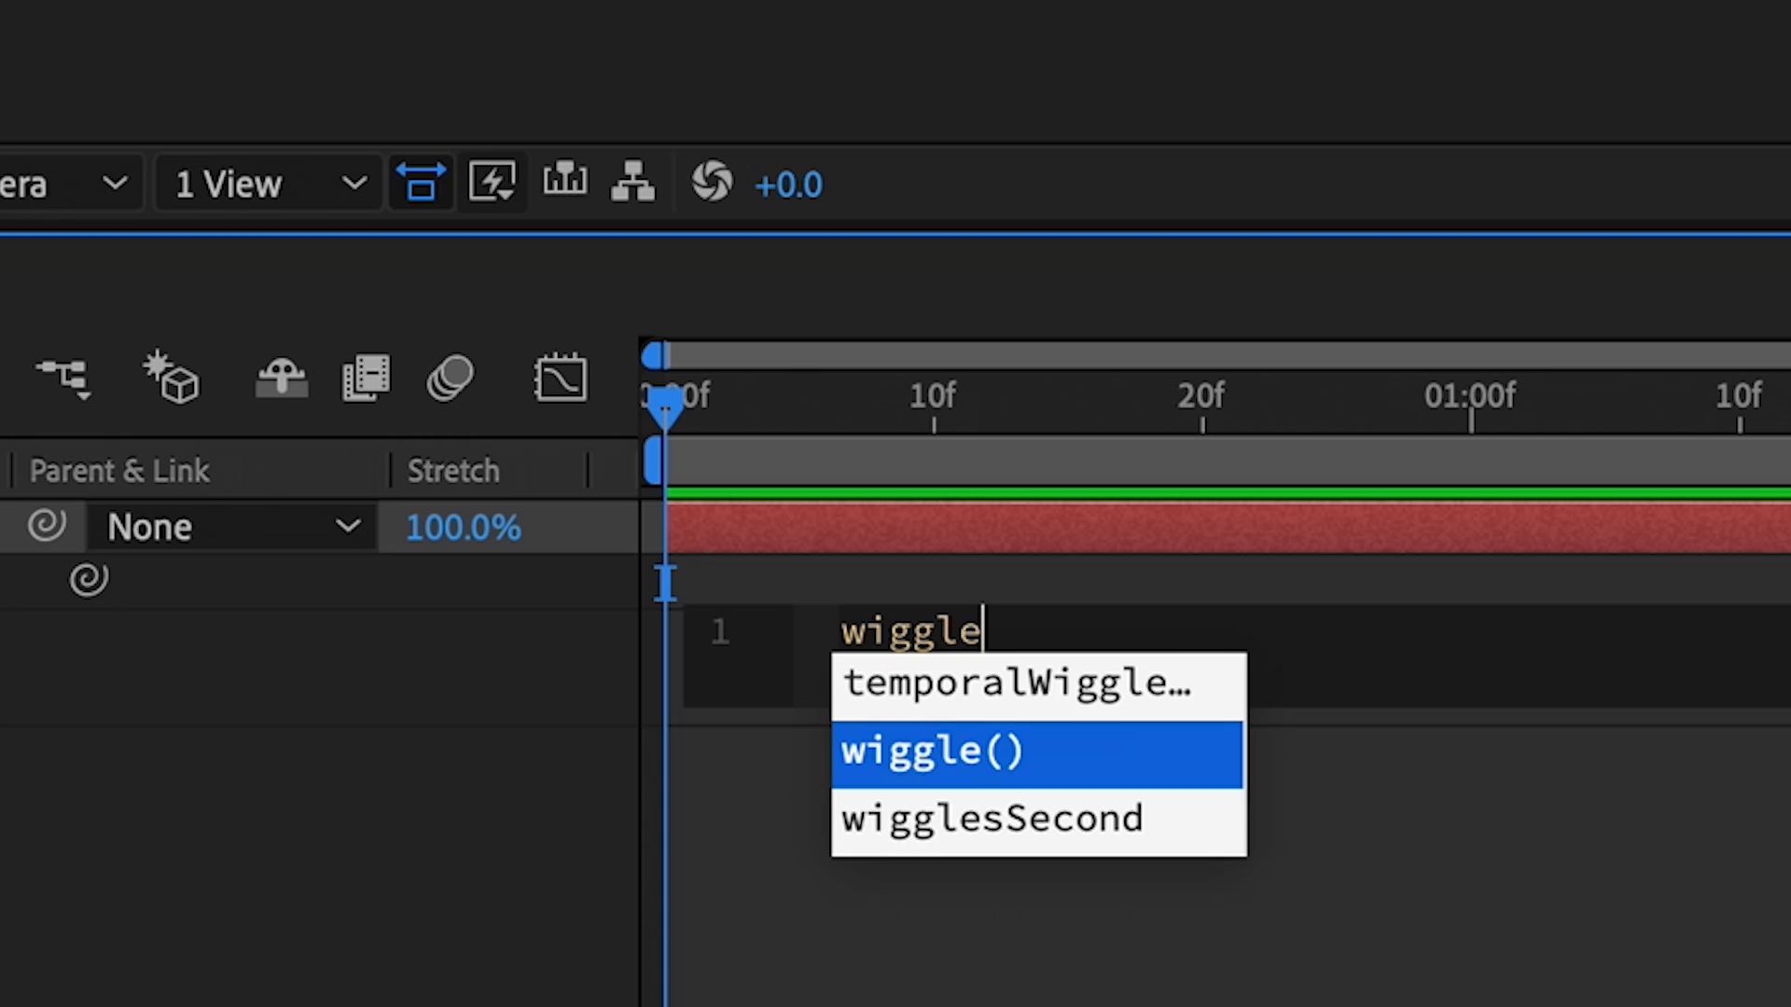
{"action": "type", "text": "(20"}
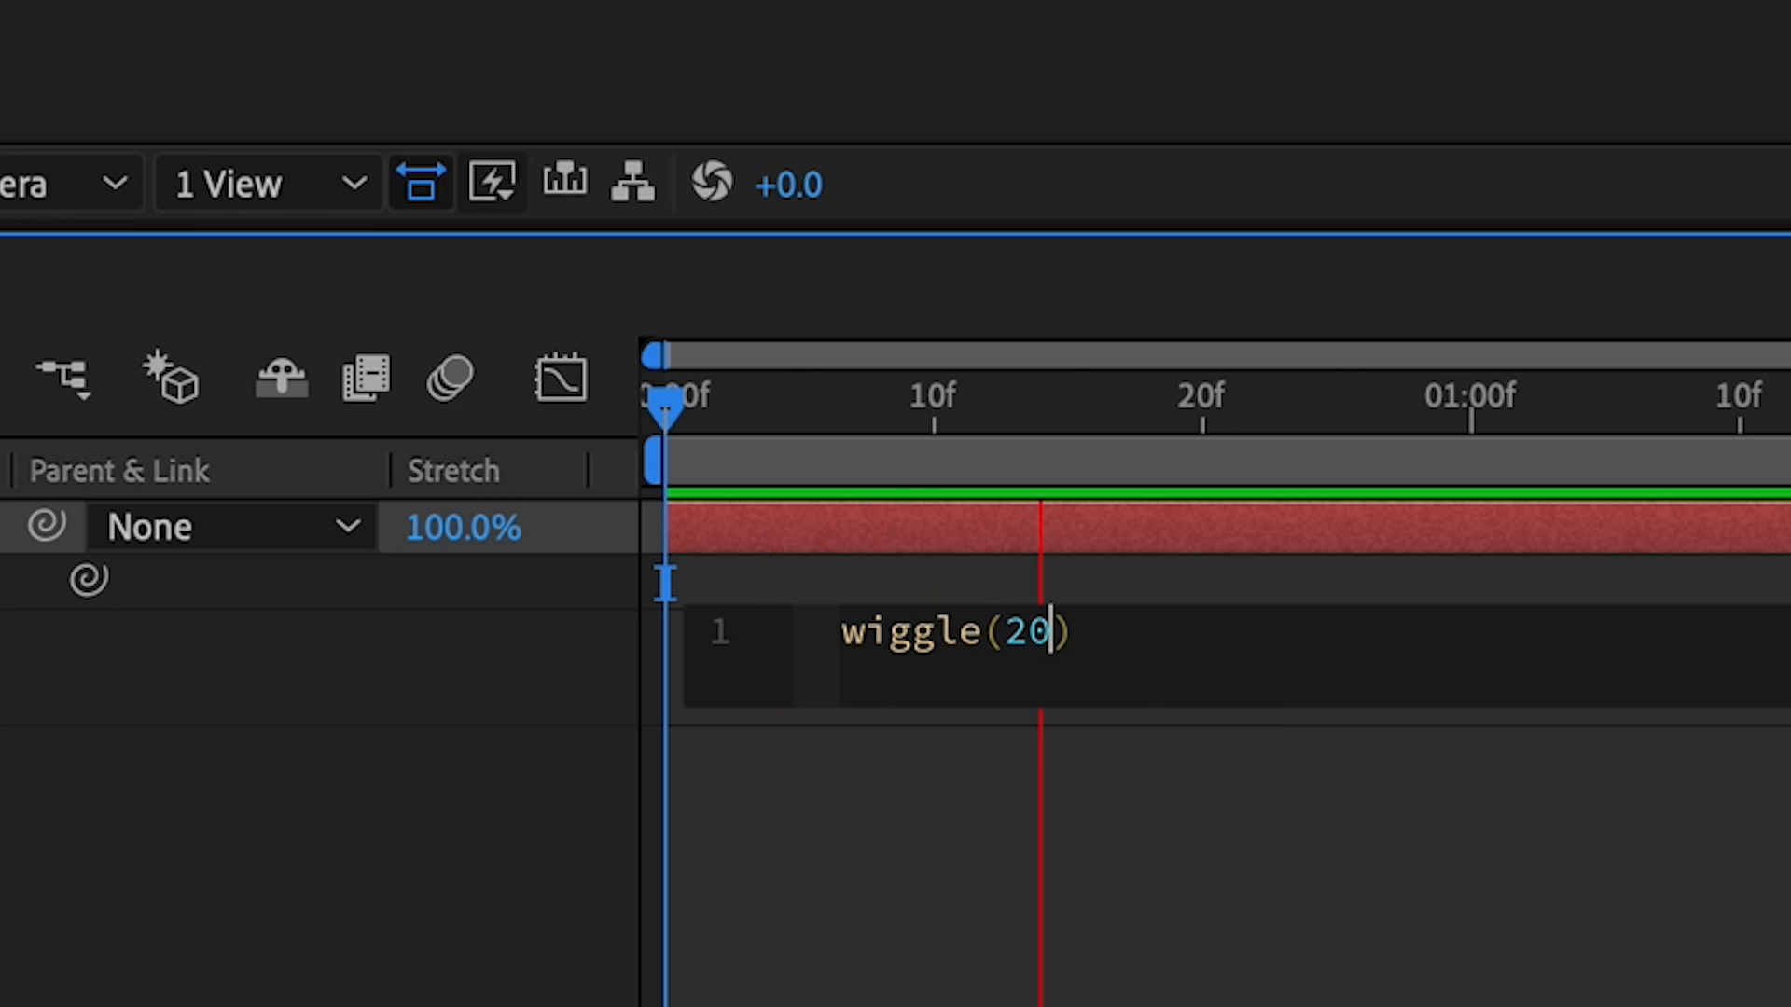
{"action": "key", "text": "Backspace"}
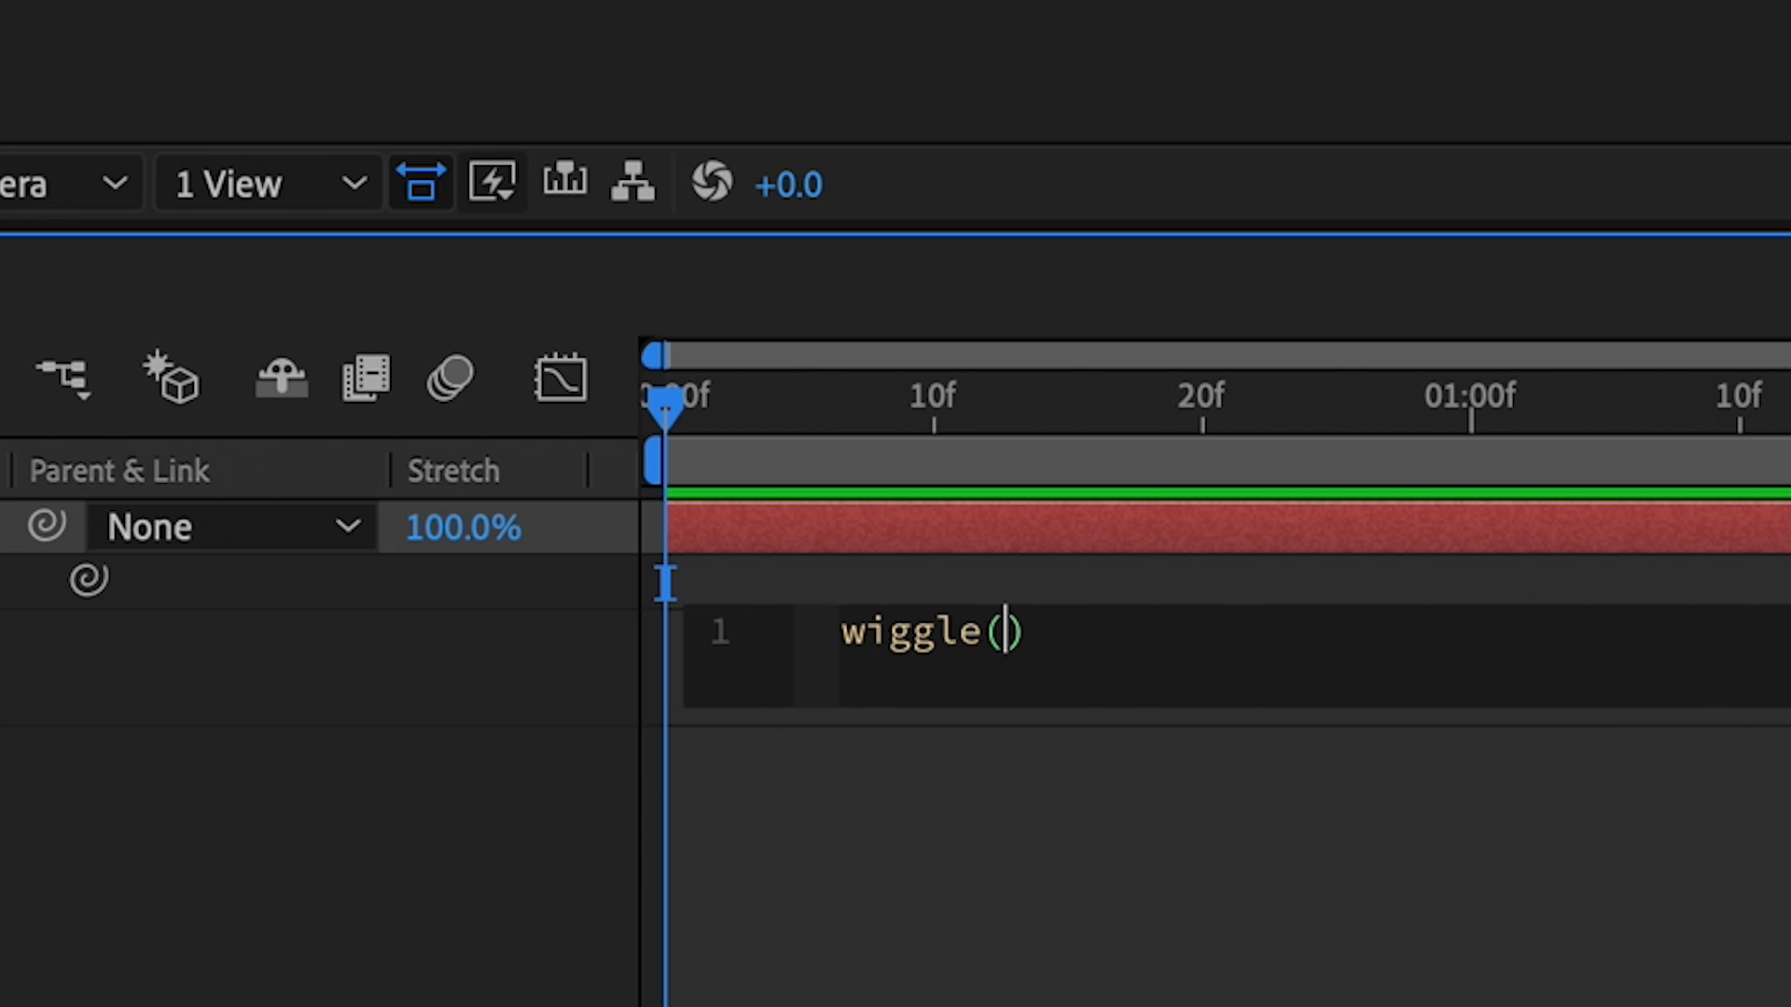
{"action": "type", "text": "10,"}
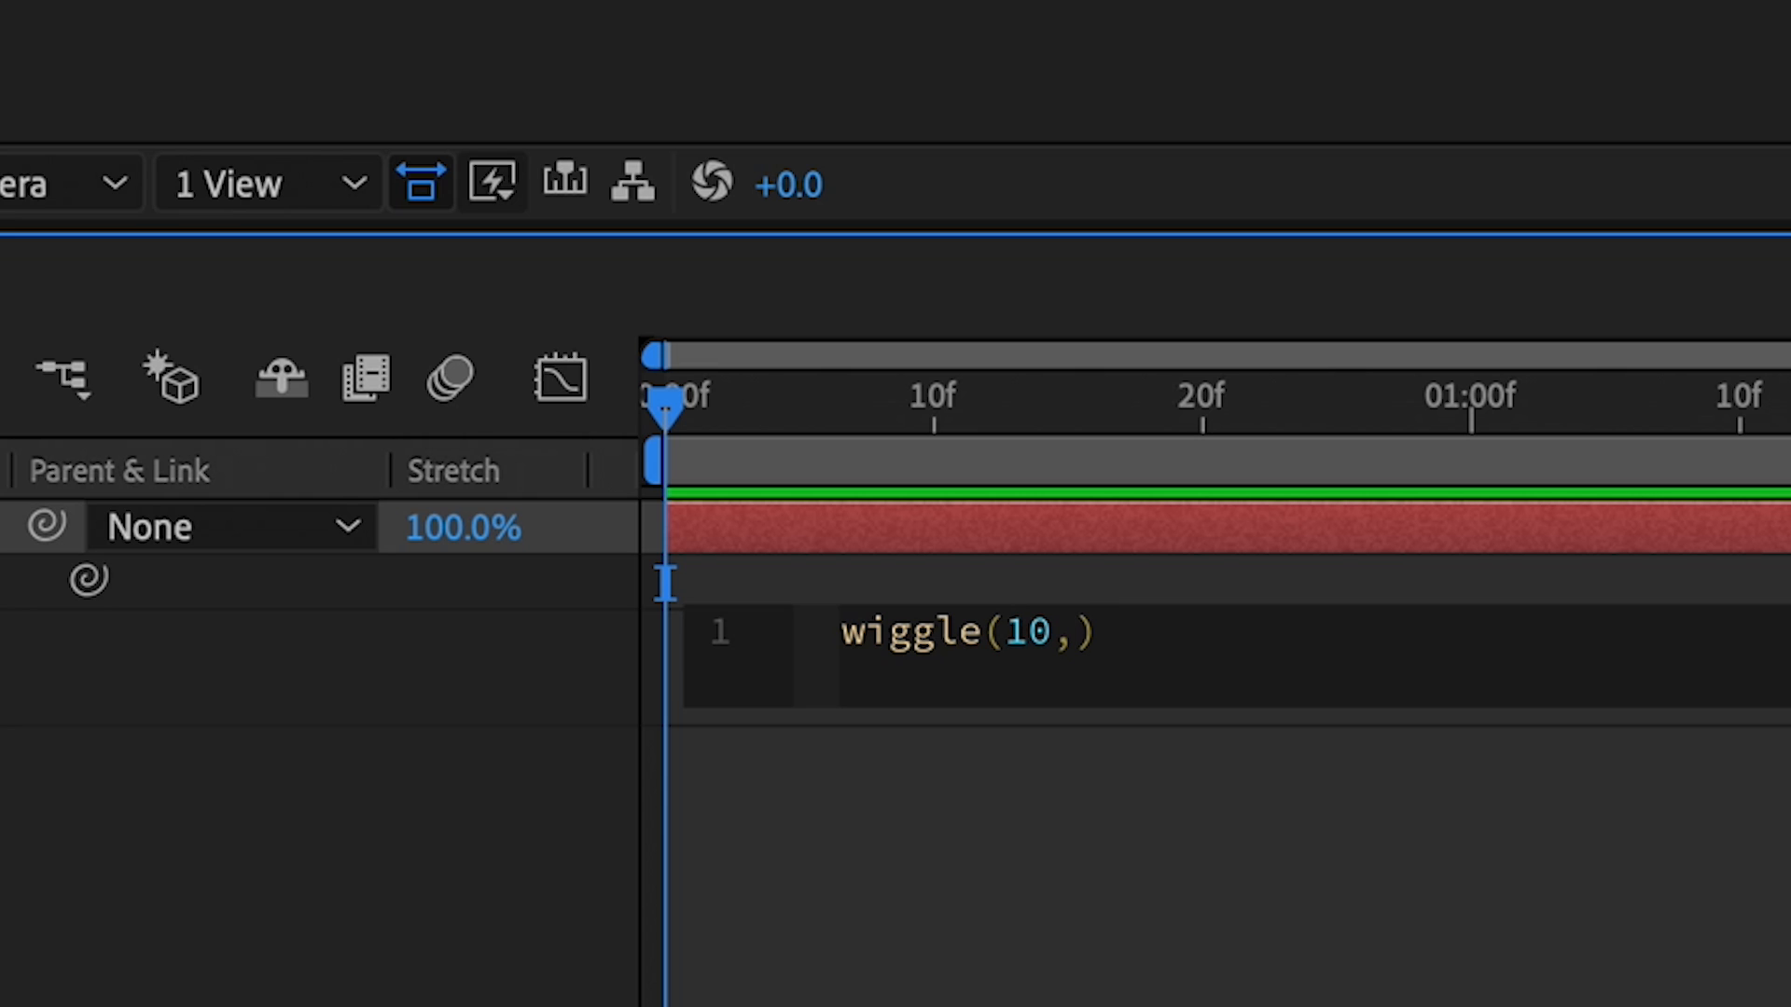
{"action": "type", "text": "20"}
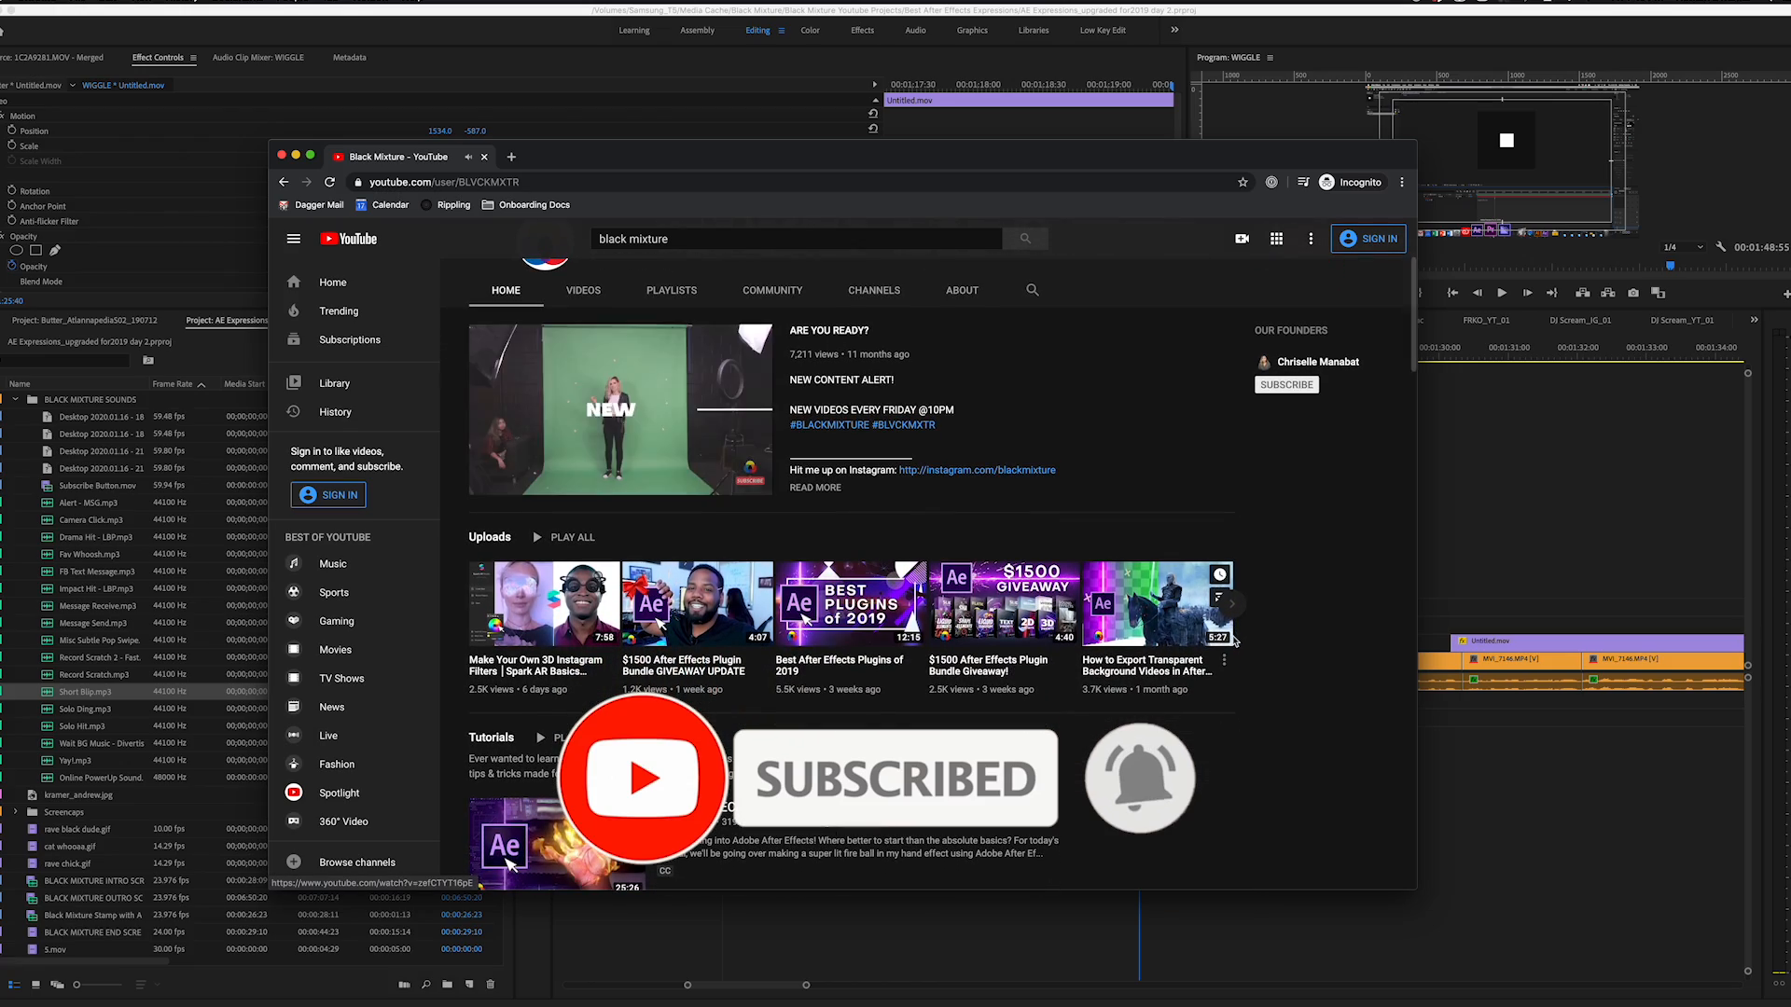
{"action": "scroll", "scroll_direction": "down", "scroll_amount": 3}
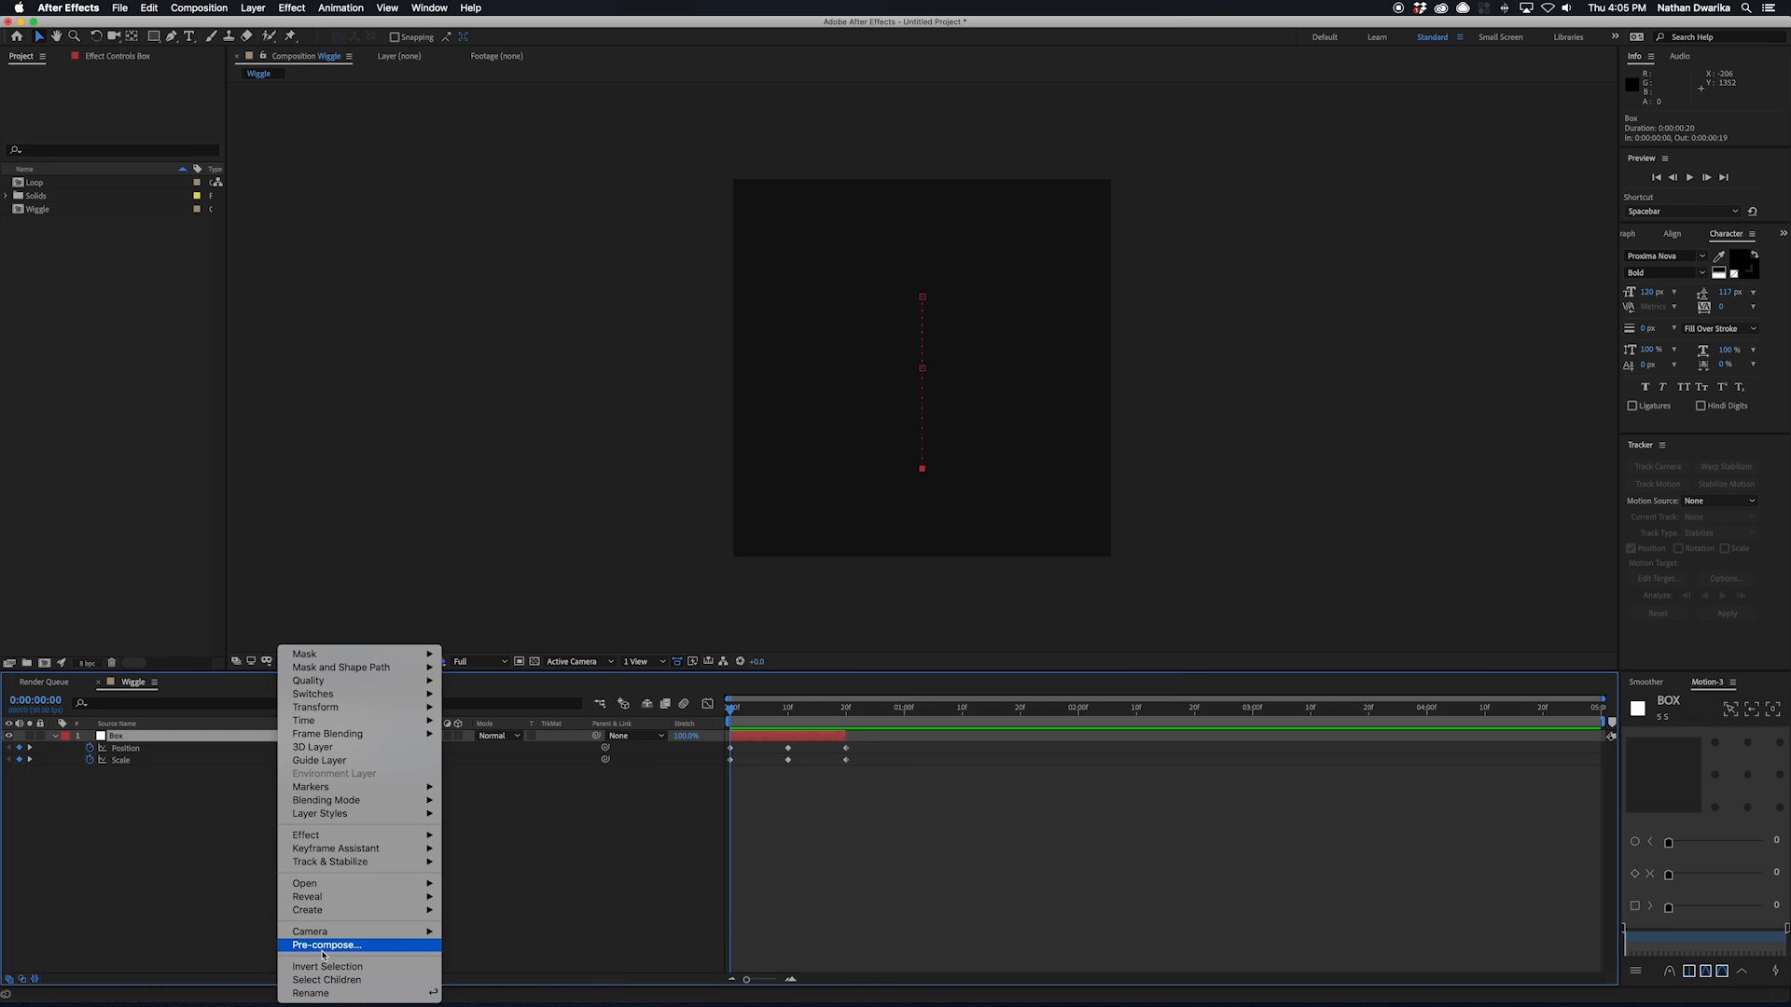
- Pre-compose the Box layer into a composition named Loop and enable Time Remapping
{"action": "left_click", "coordinate": [326, 945]}
{"action": "type", "text": "Loop"}
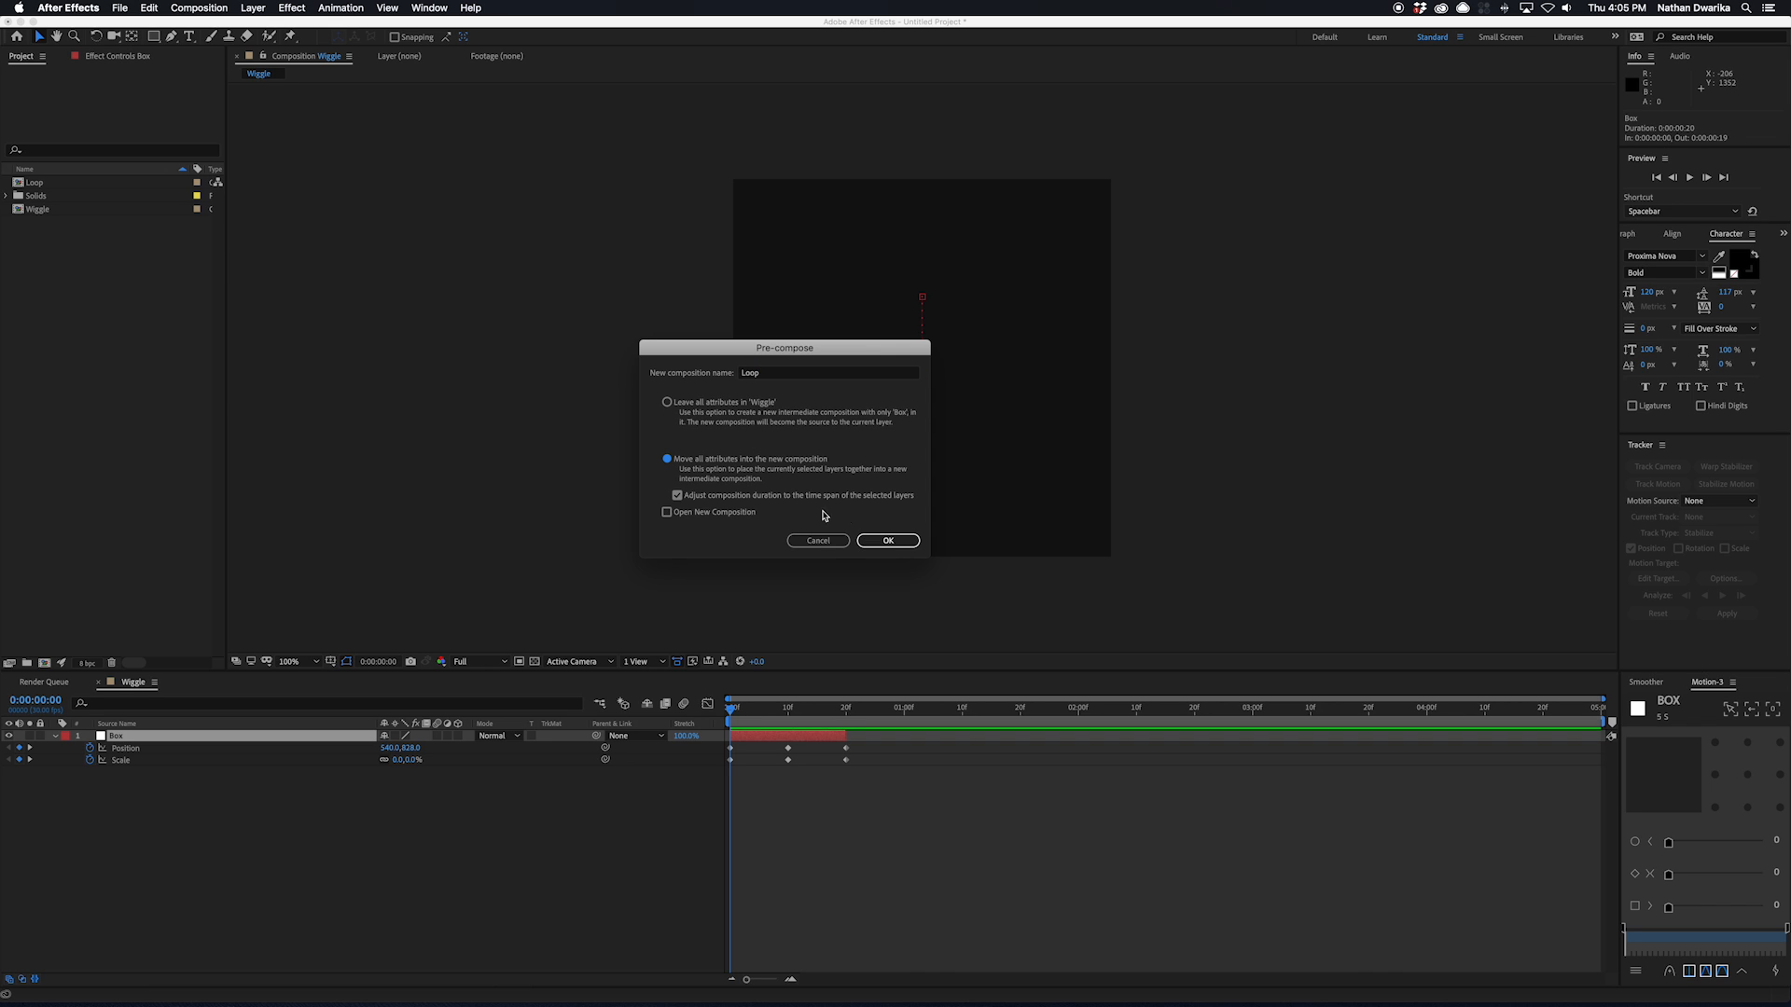
{"action": "left_click", "coordinate": [887, 540]}
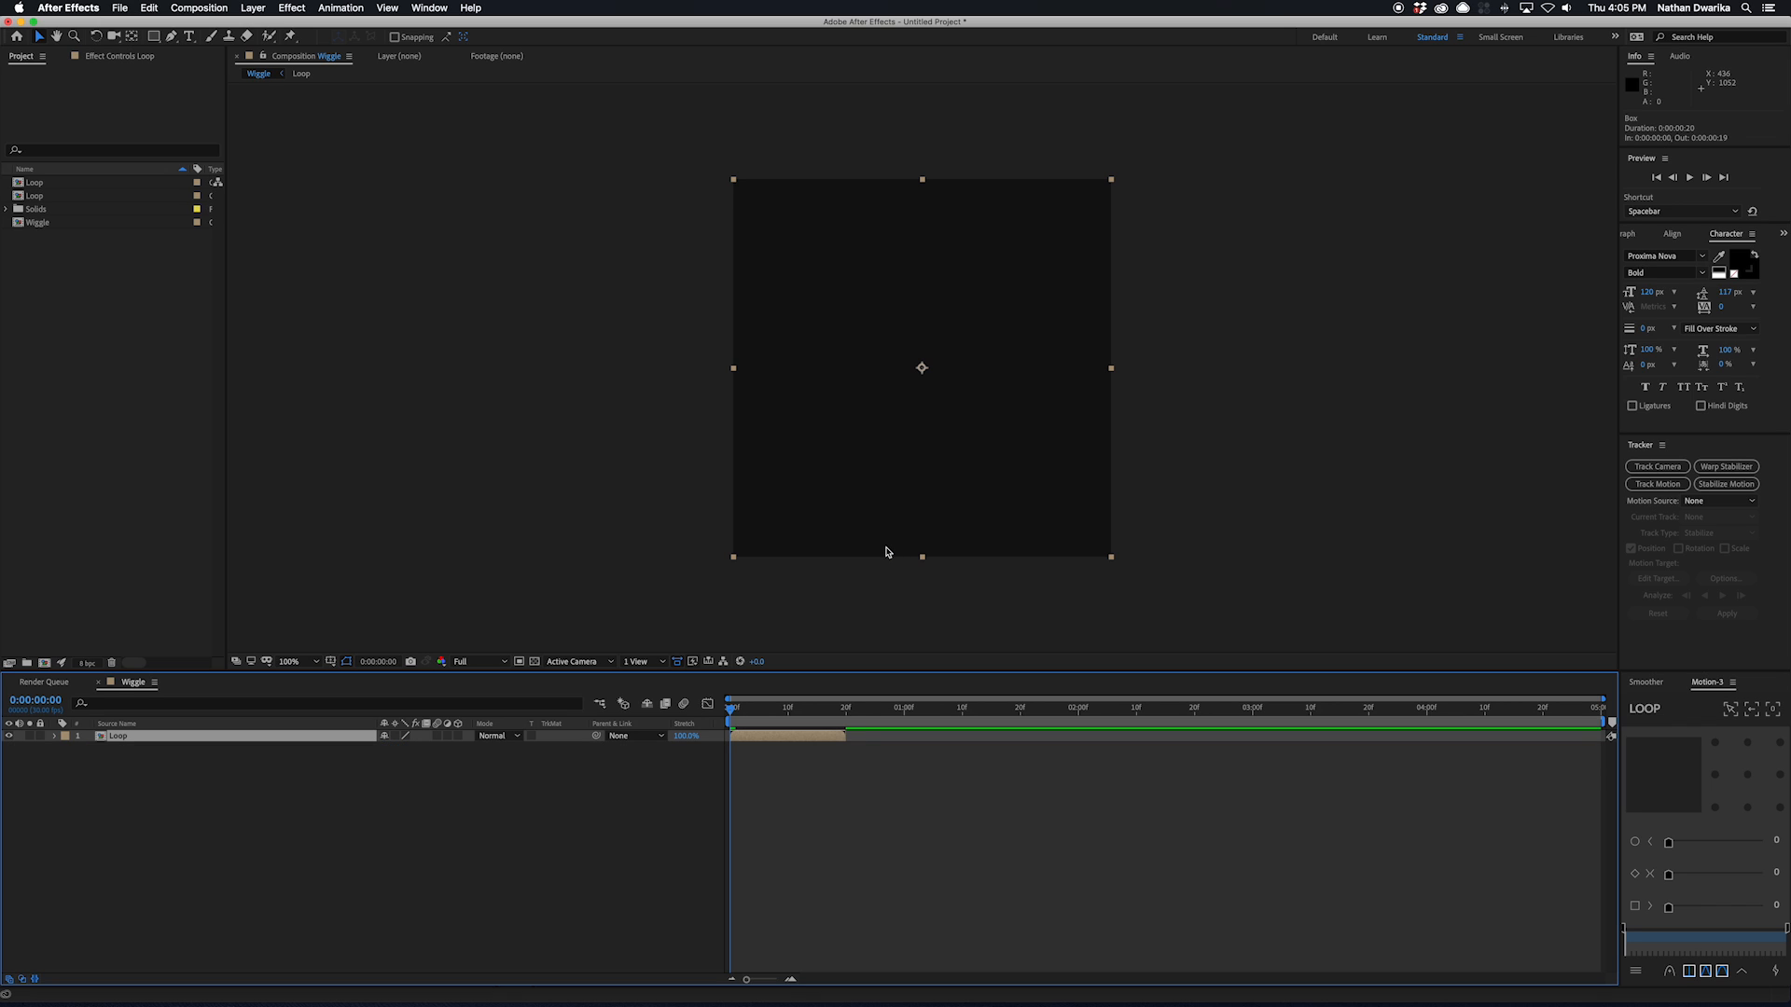
{"action": "left_click", "coordinate": [888, 707]}
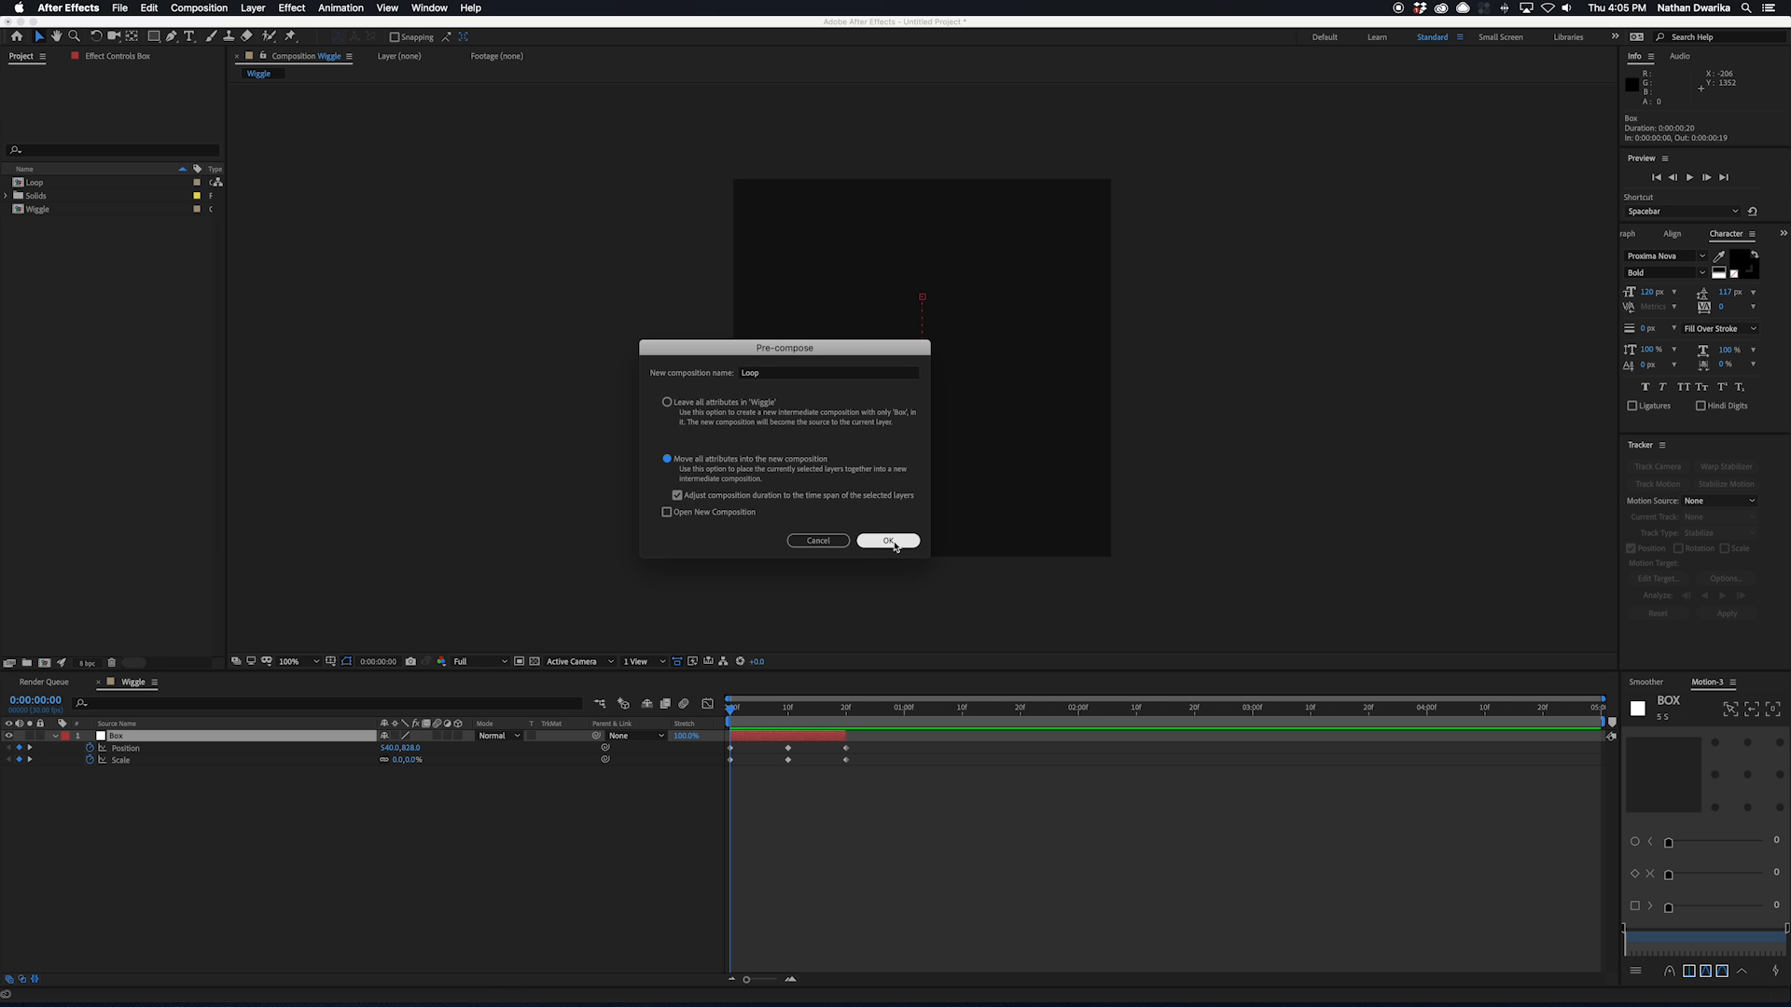
{"action": "left_click", "coordinate": [889, 540]}
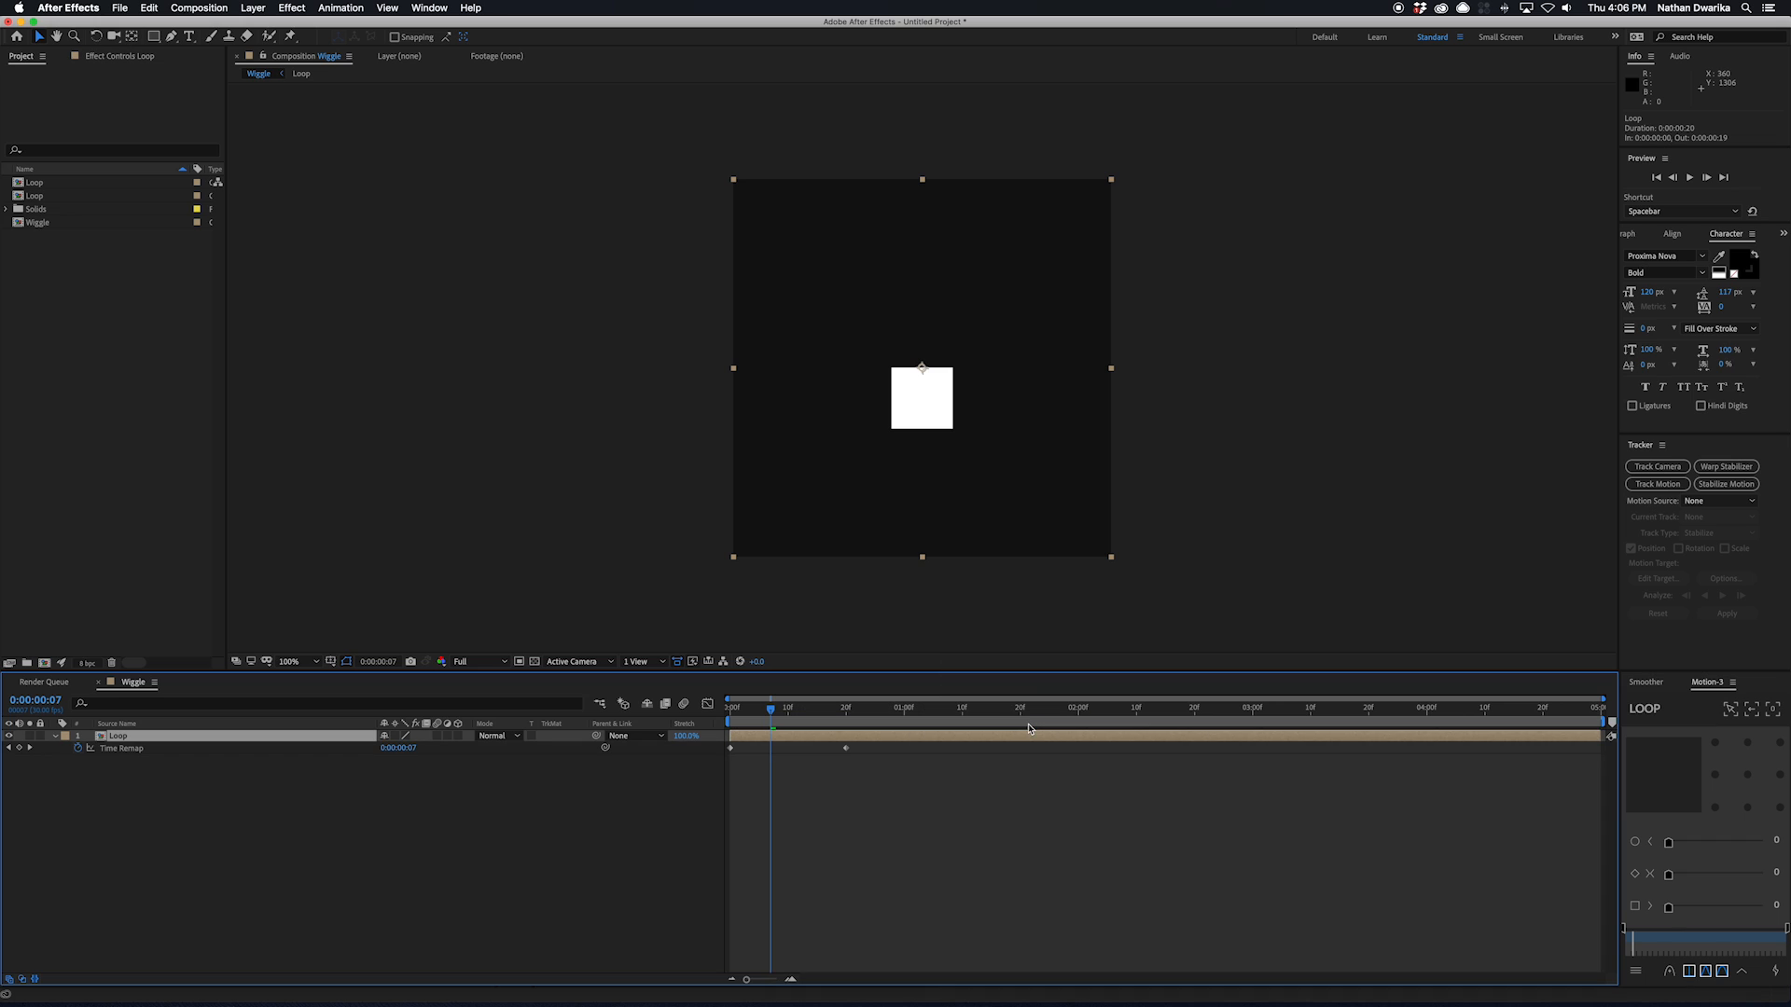
{"action": "mouse_move", "coordinate": [763, 719]}
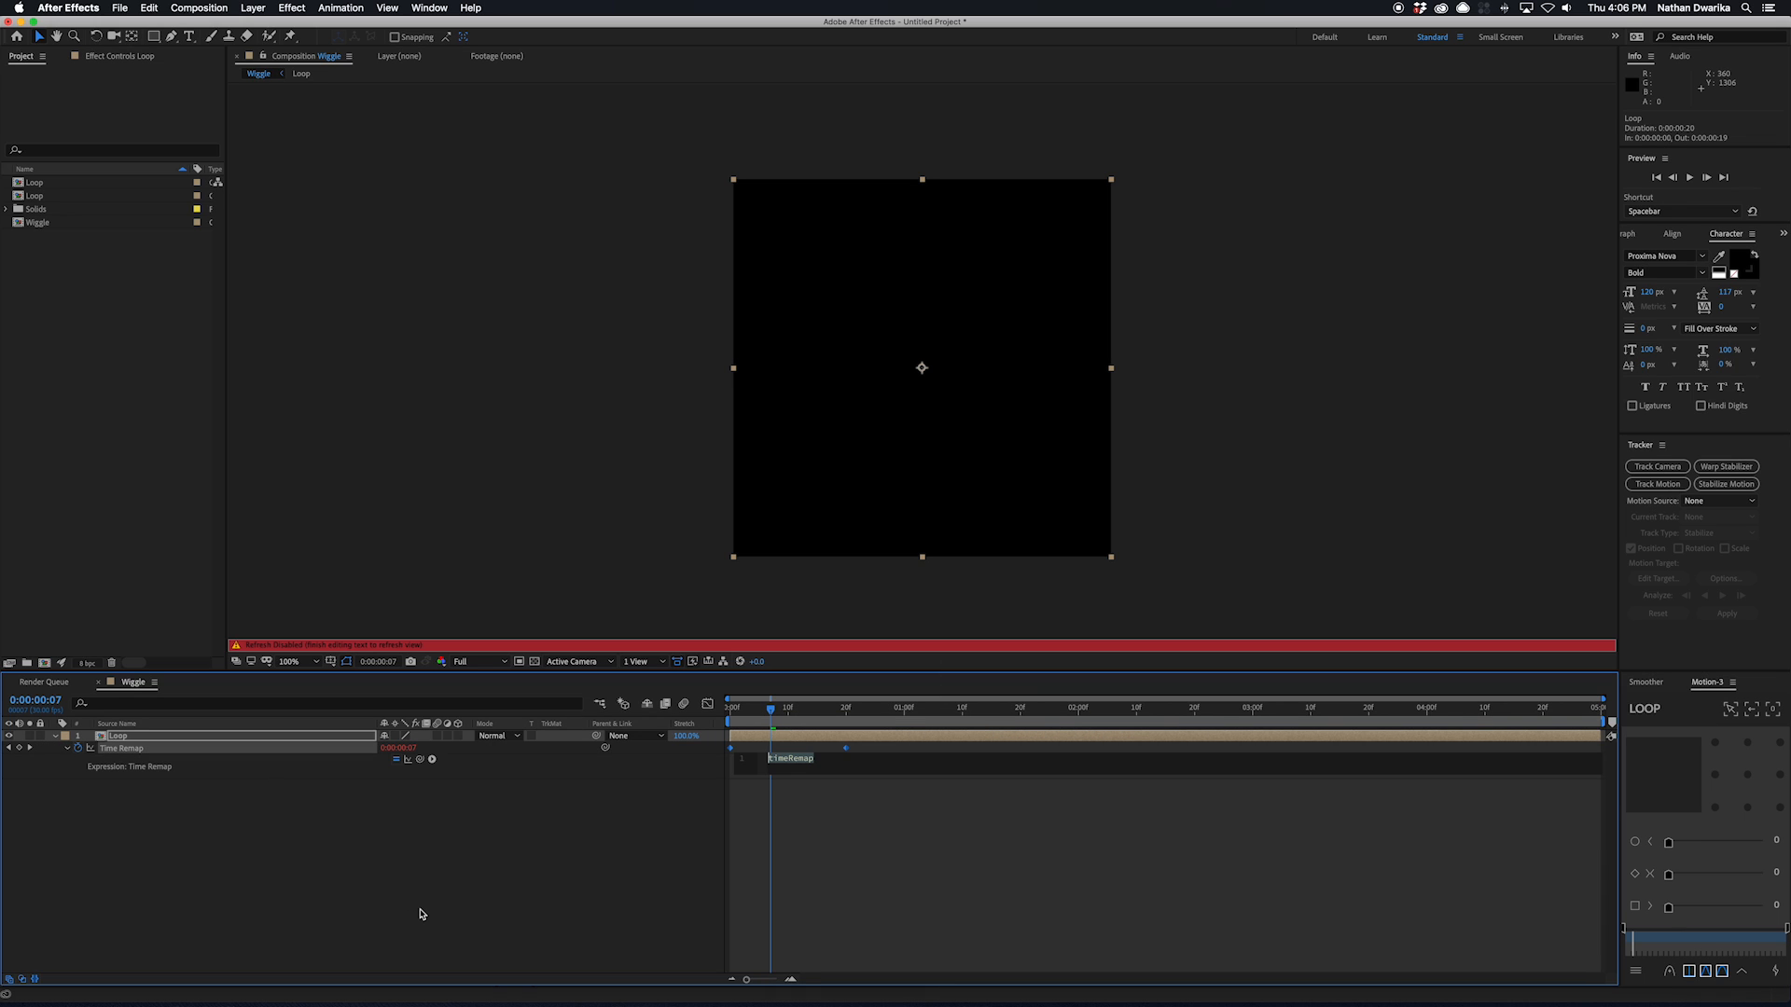
- Enter loopOut("cycle") on the Loop layer's Time Remap and scrub to preview it
{"action": "type", "text": "lo"}
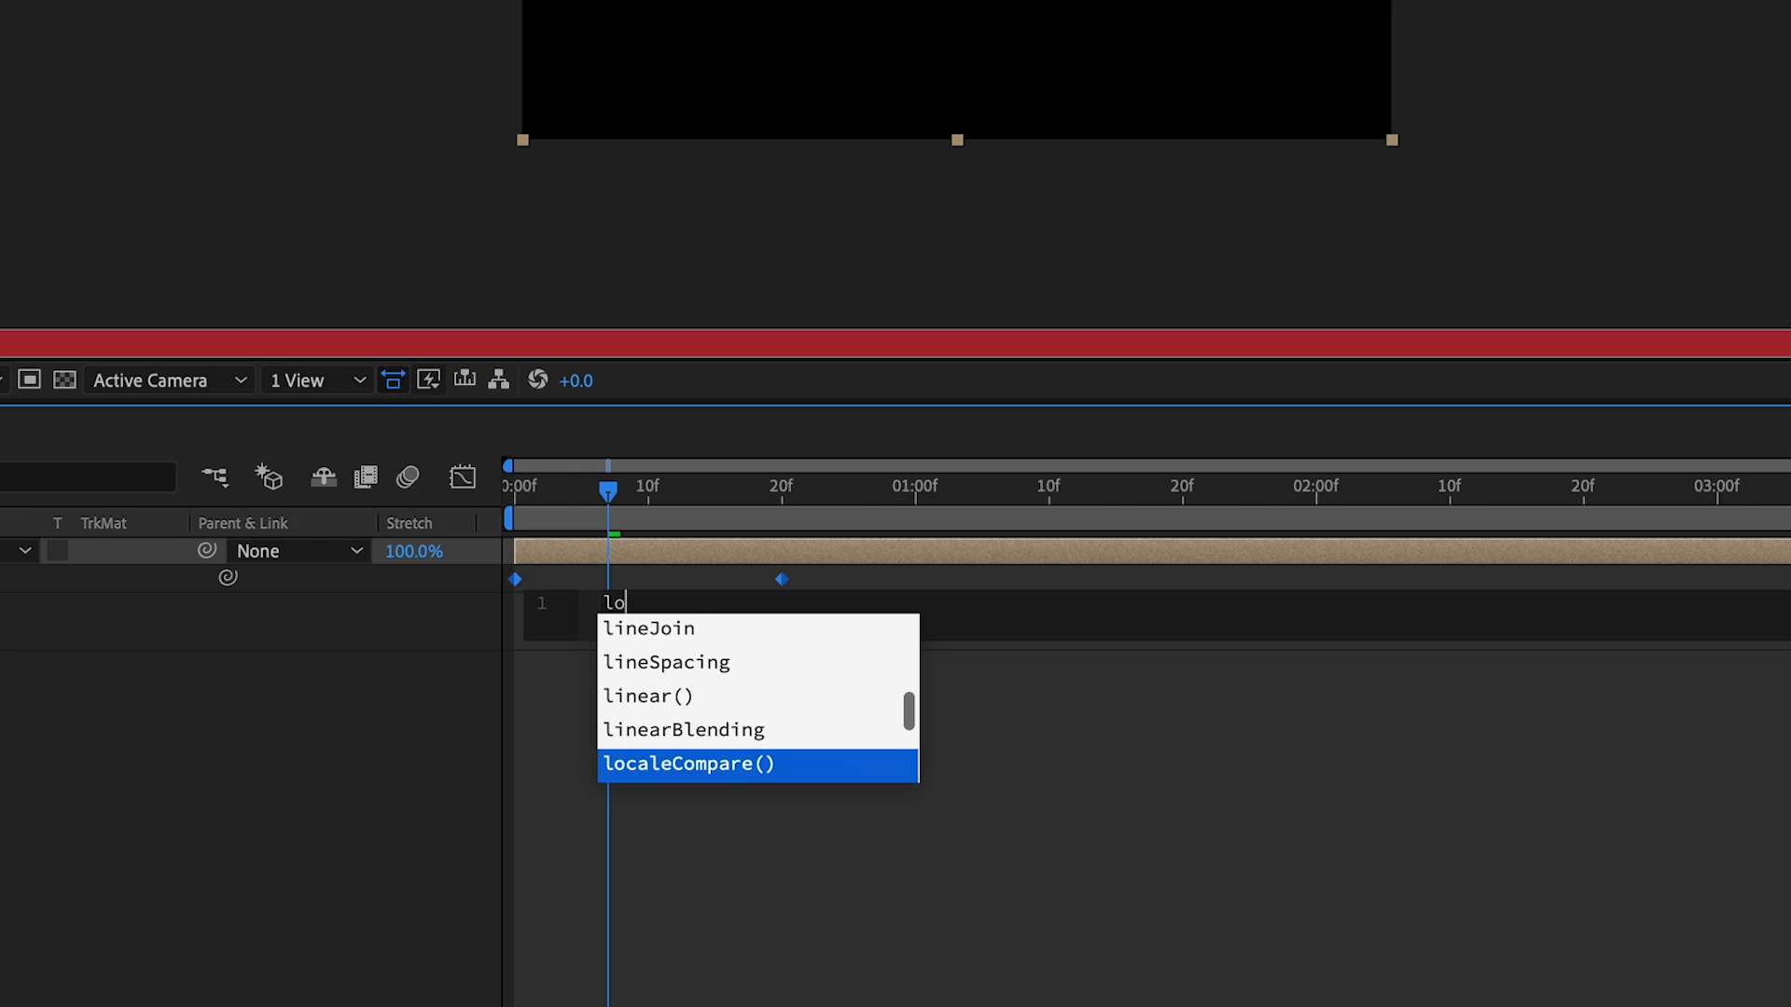
{"action": "type", "text": "opOut(\"cycle"}
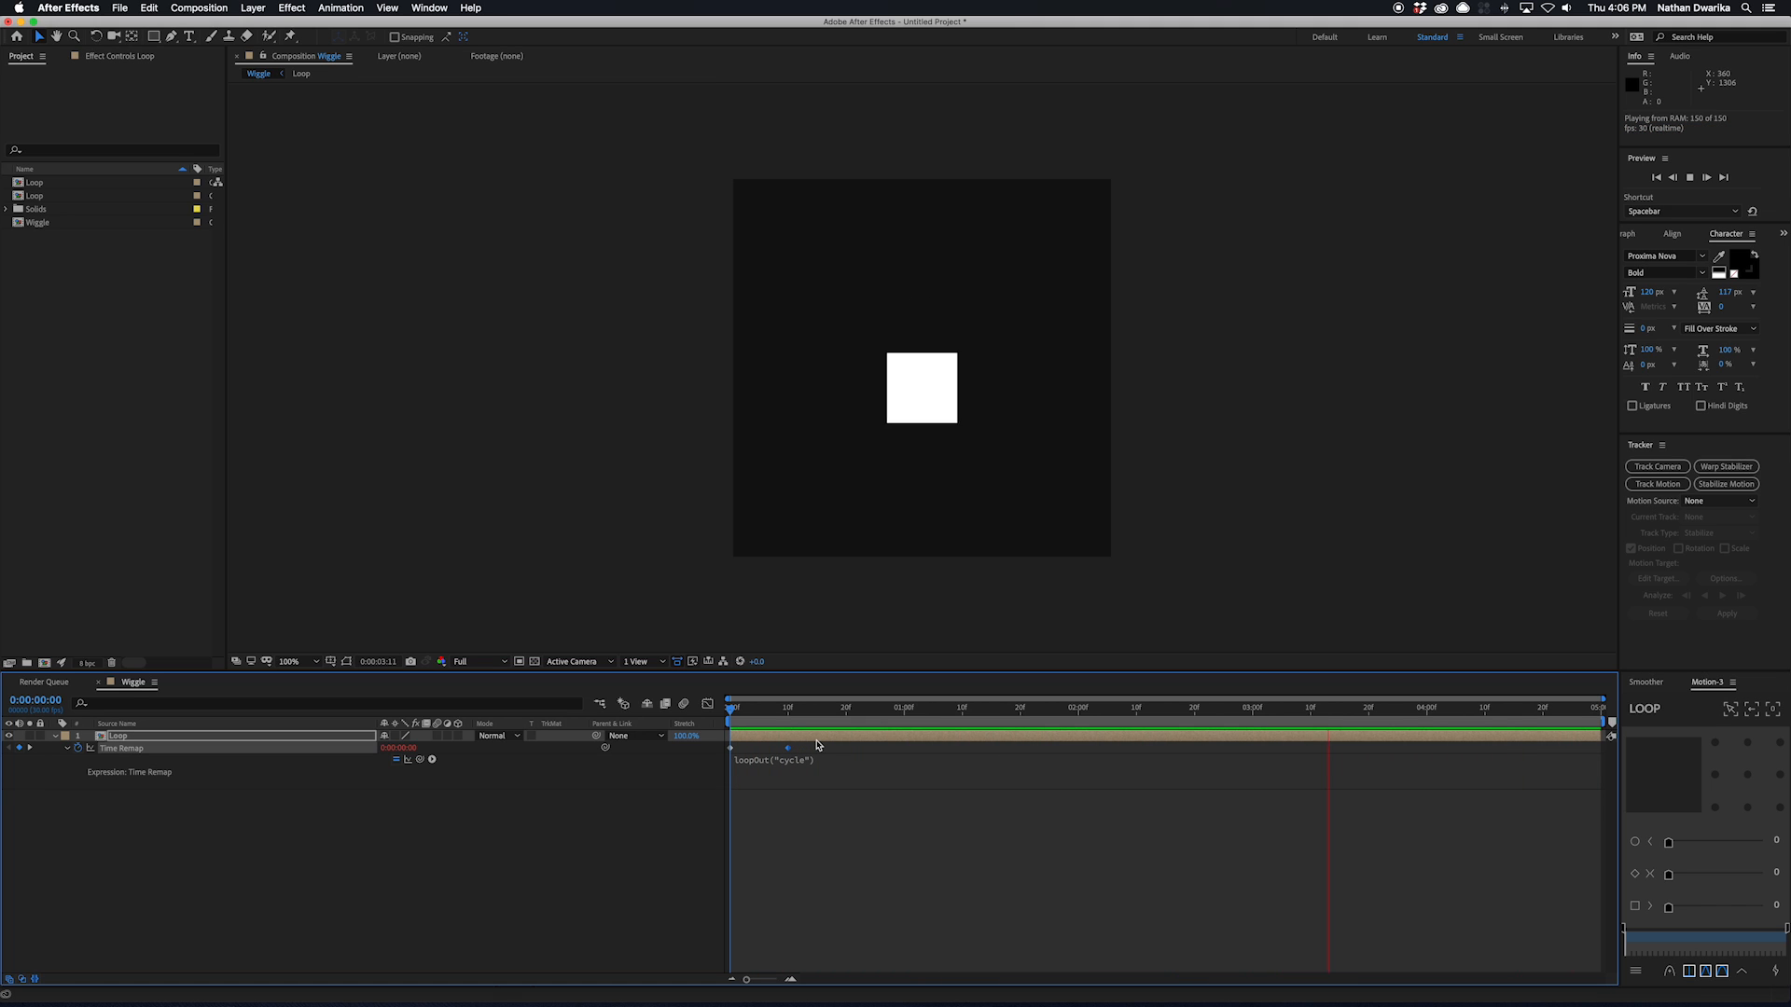
{"action": "left_click_drag", "start_coordinate": [788, 748], "coordinate": [845, 748]}
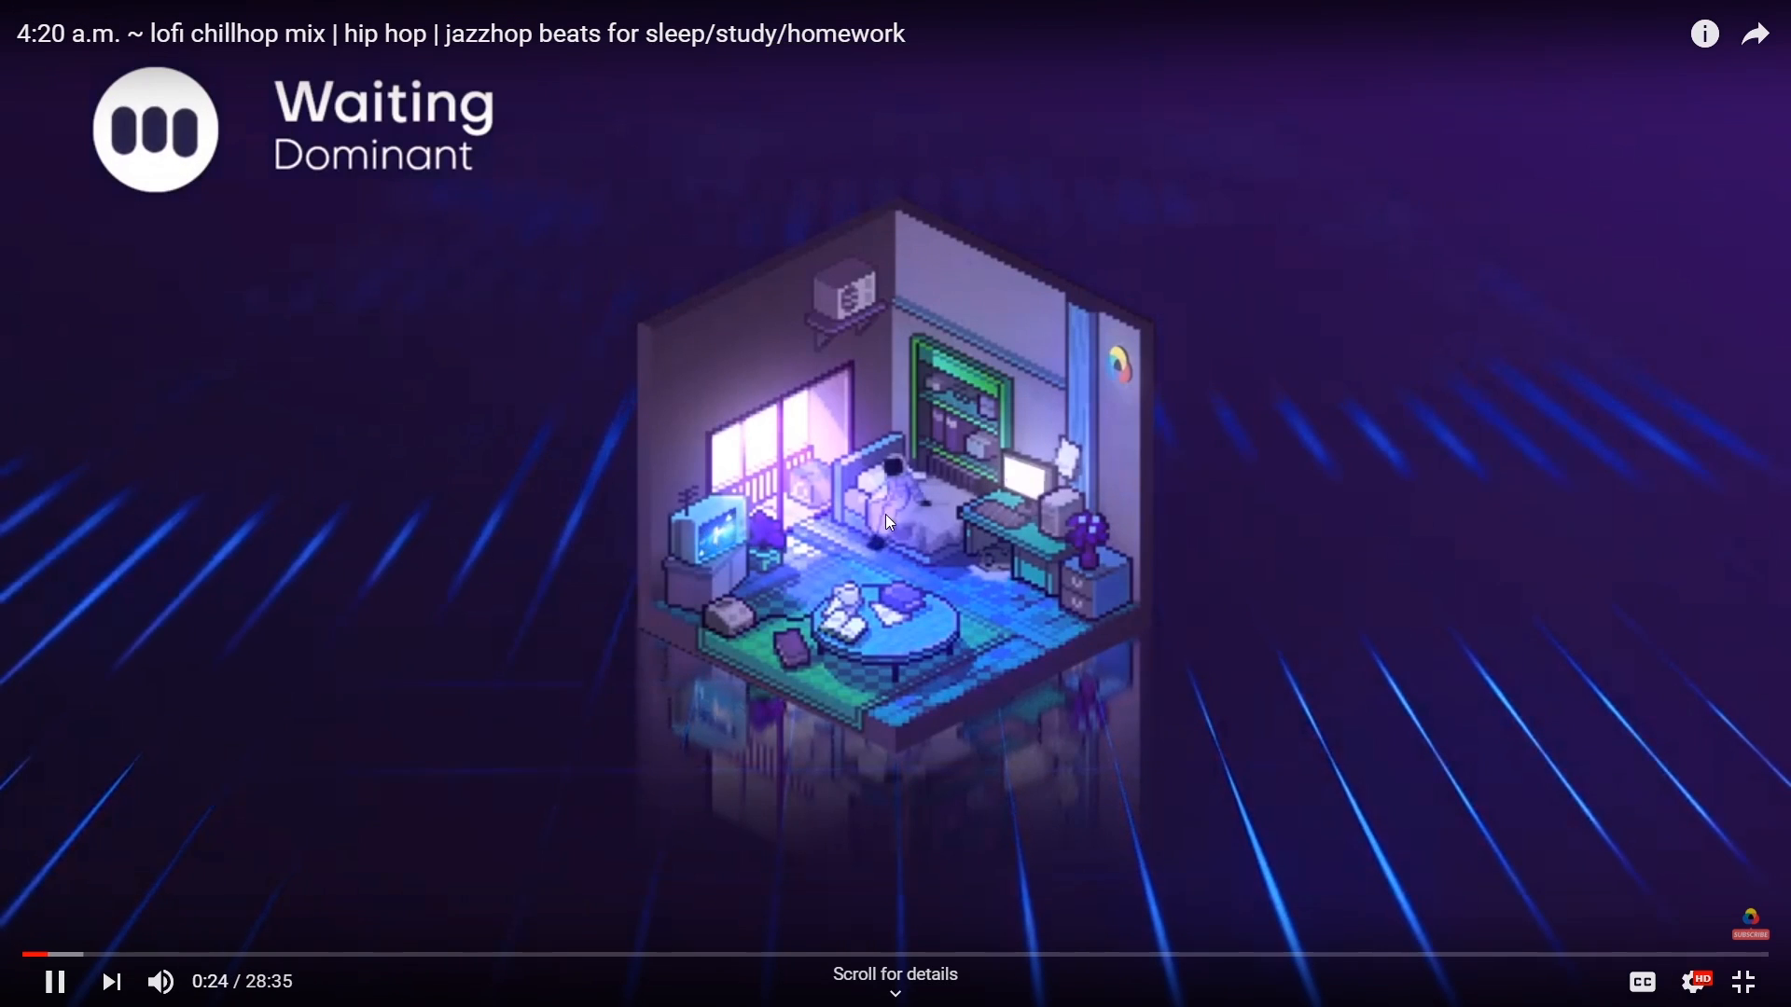
{"action": "mouse_move", "coordinate": [1016, 576]}
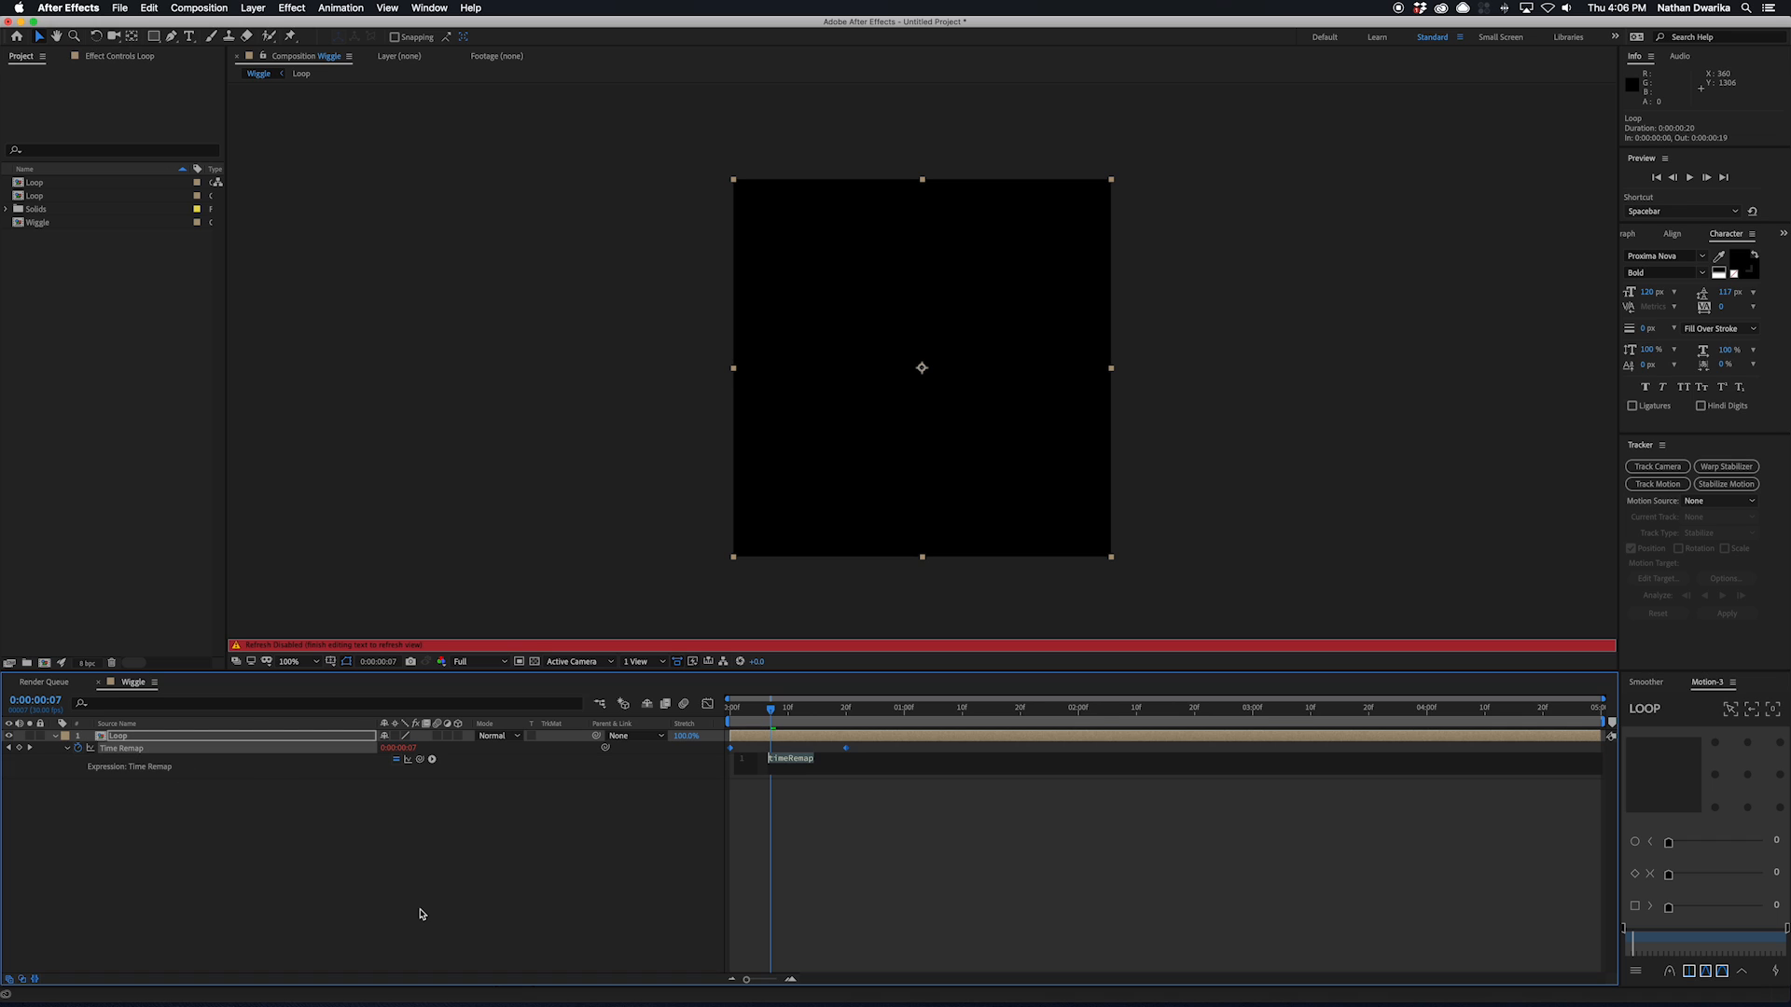
- Type loopOut("cycle") into the Loop layer's Time Remap expression field
{"action": "type", "text": "loopOut("}
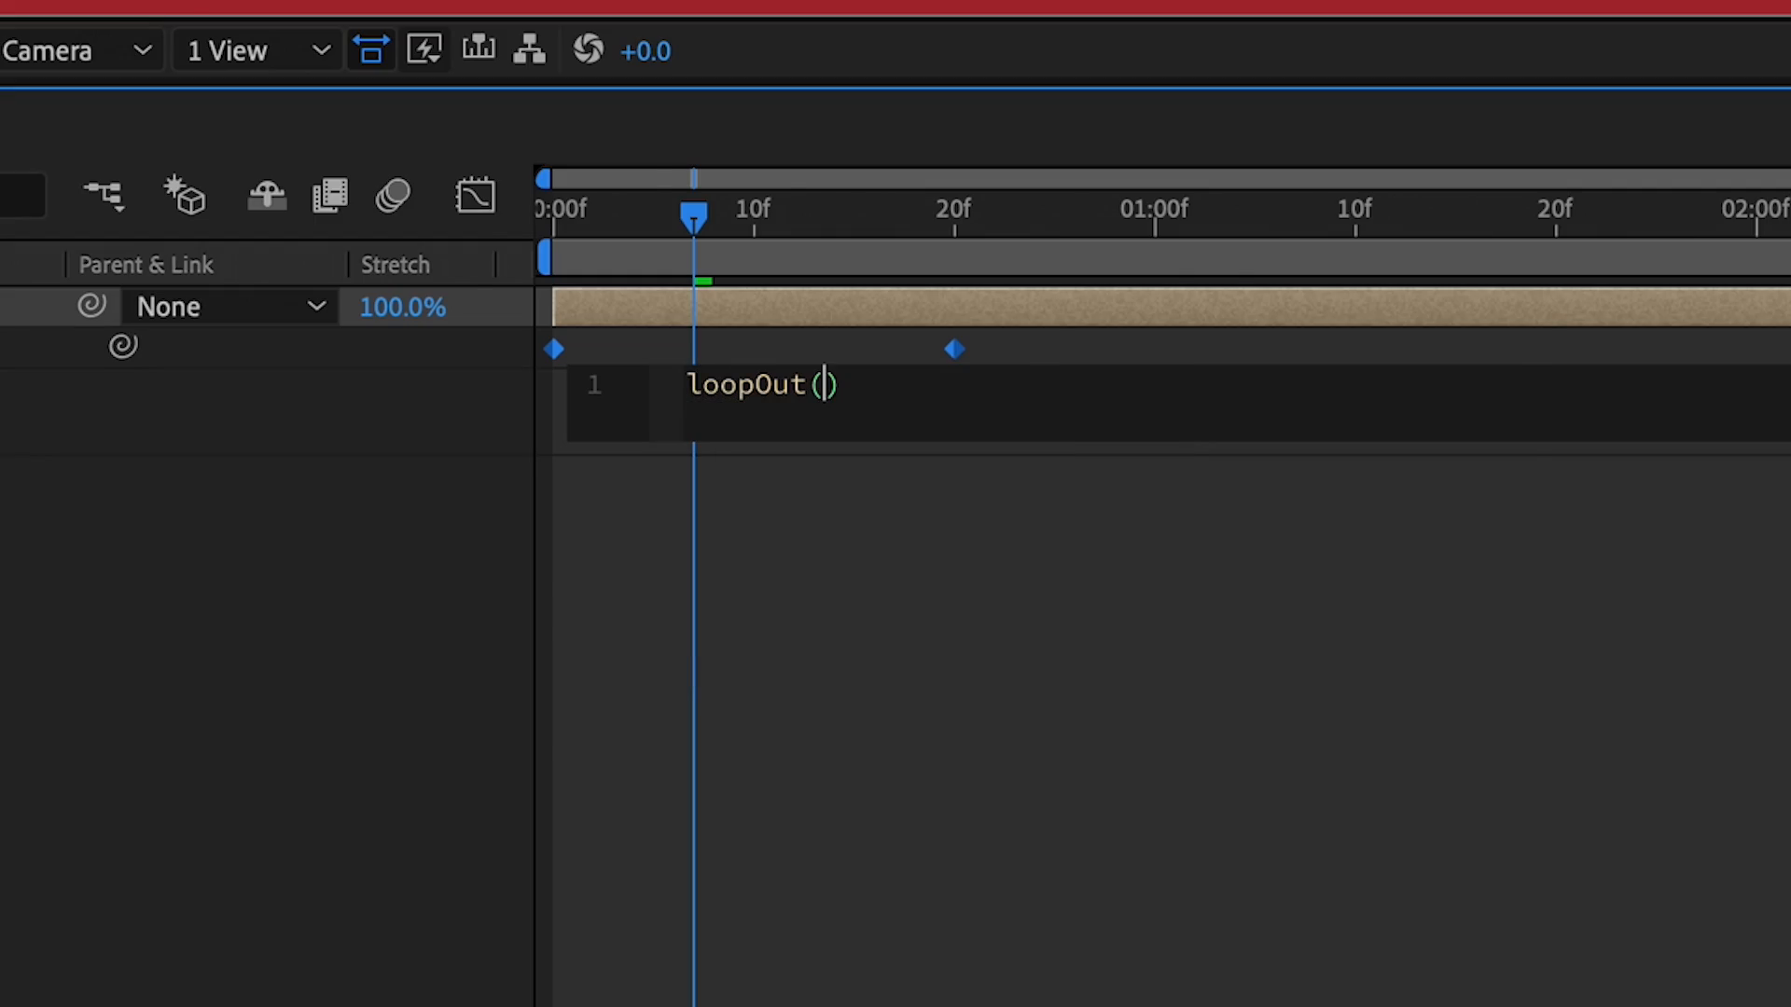
{"action": "type", "text": "cycle"}
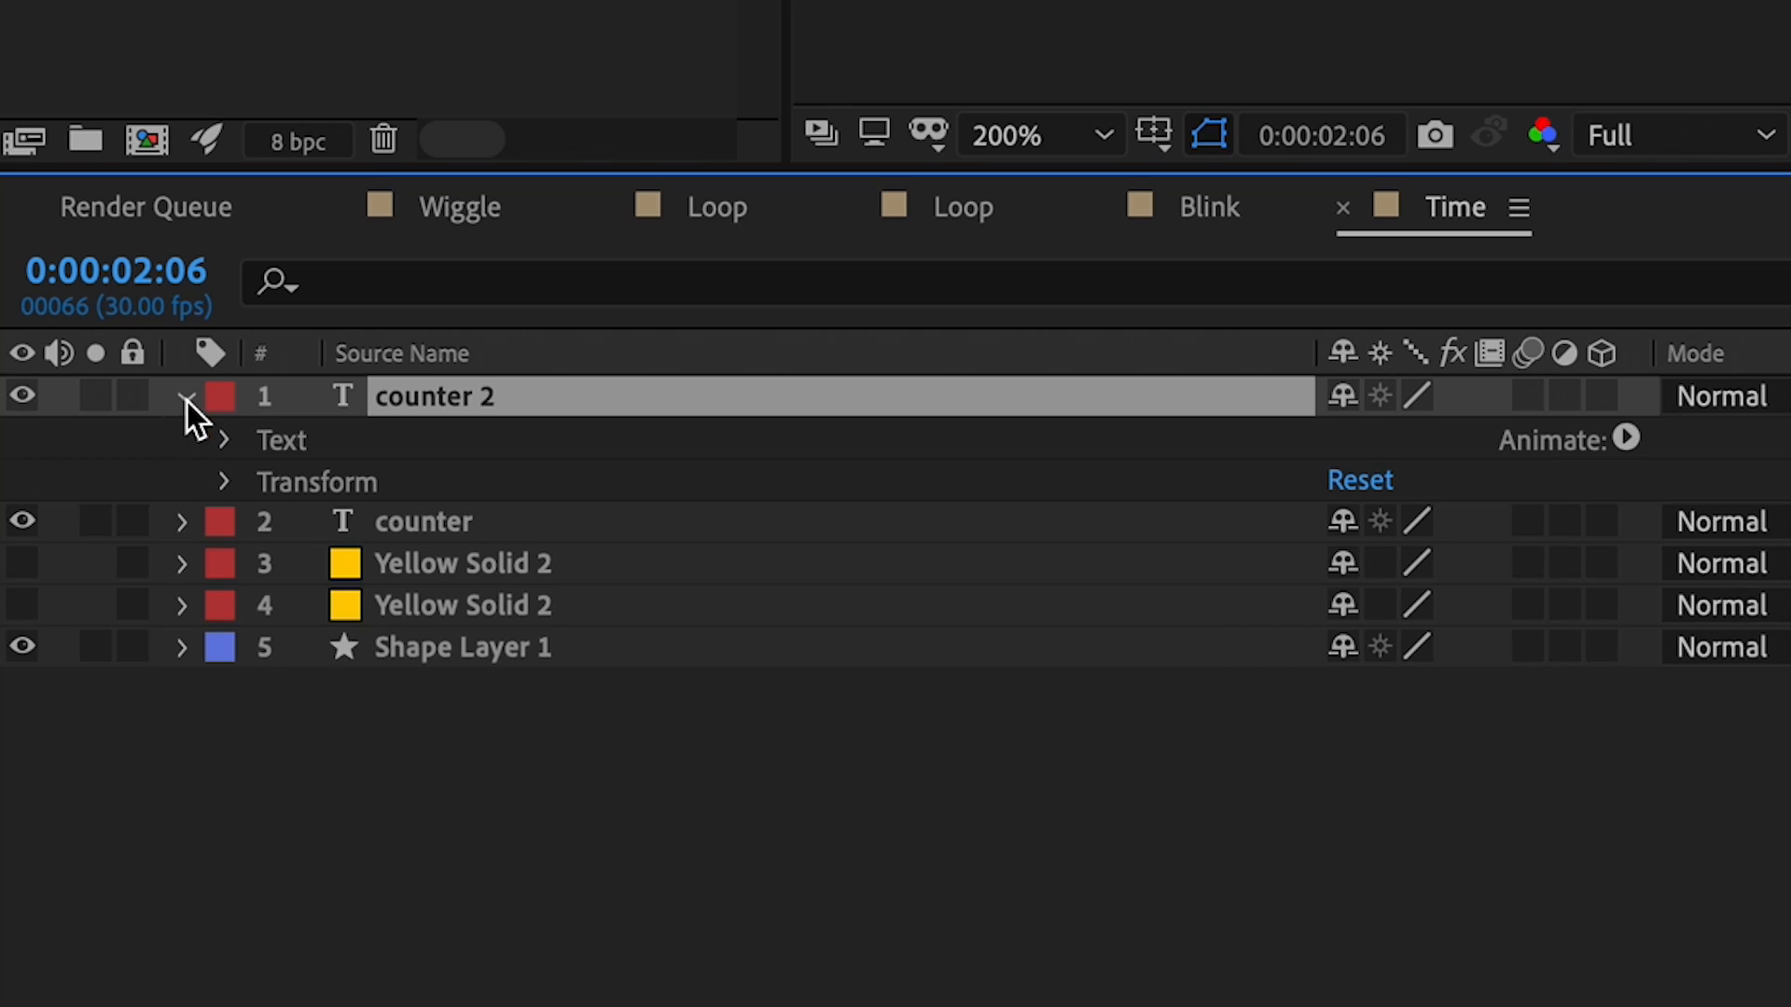
- Expand the counter 2 text layer's properties in the Time composition
{"action": "left_click", "coordinate": [224, 439]}
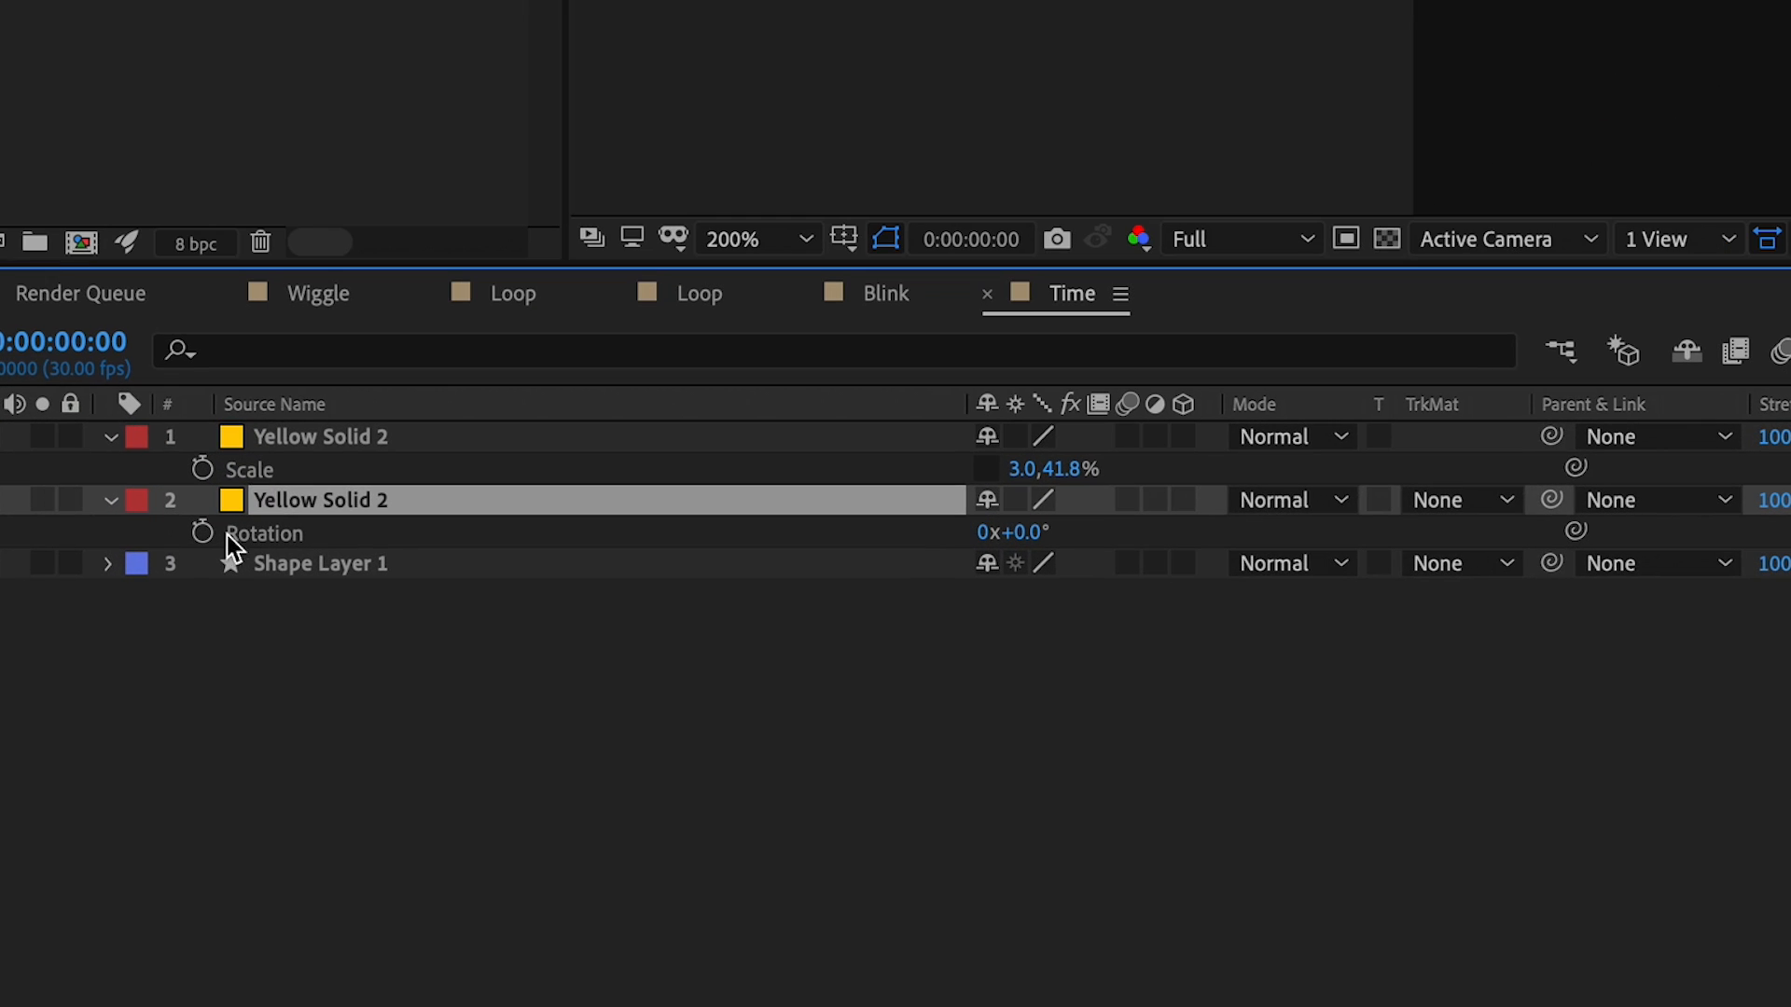
- Enter time*50 as the Rotation expression on Yellow Solid 2
{"action": "type", "text": "time"}
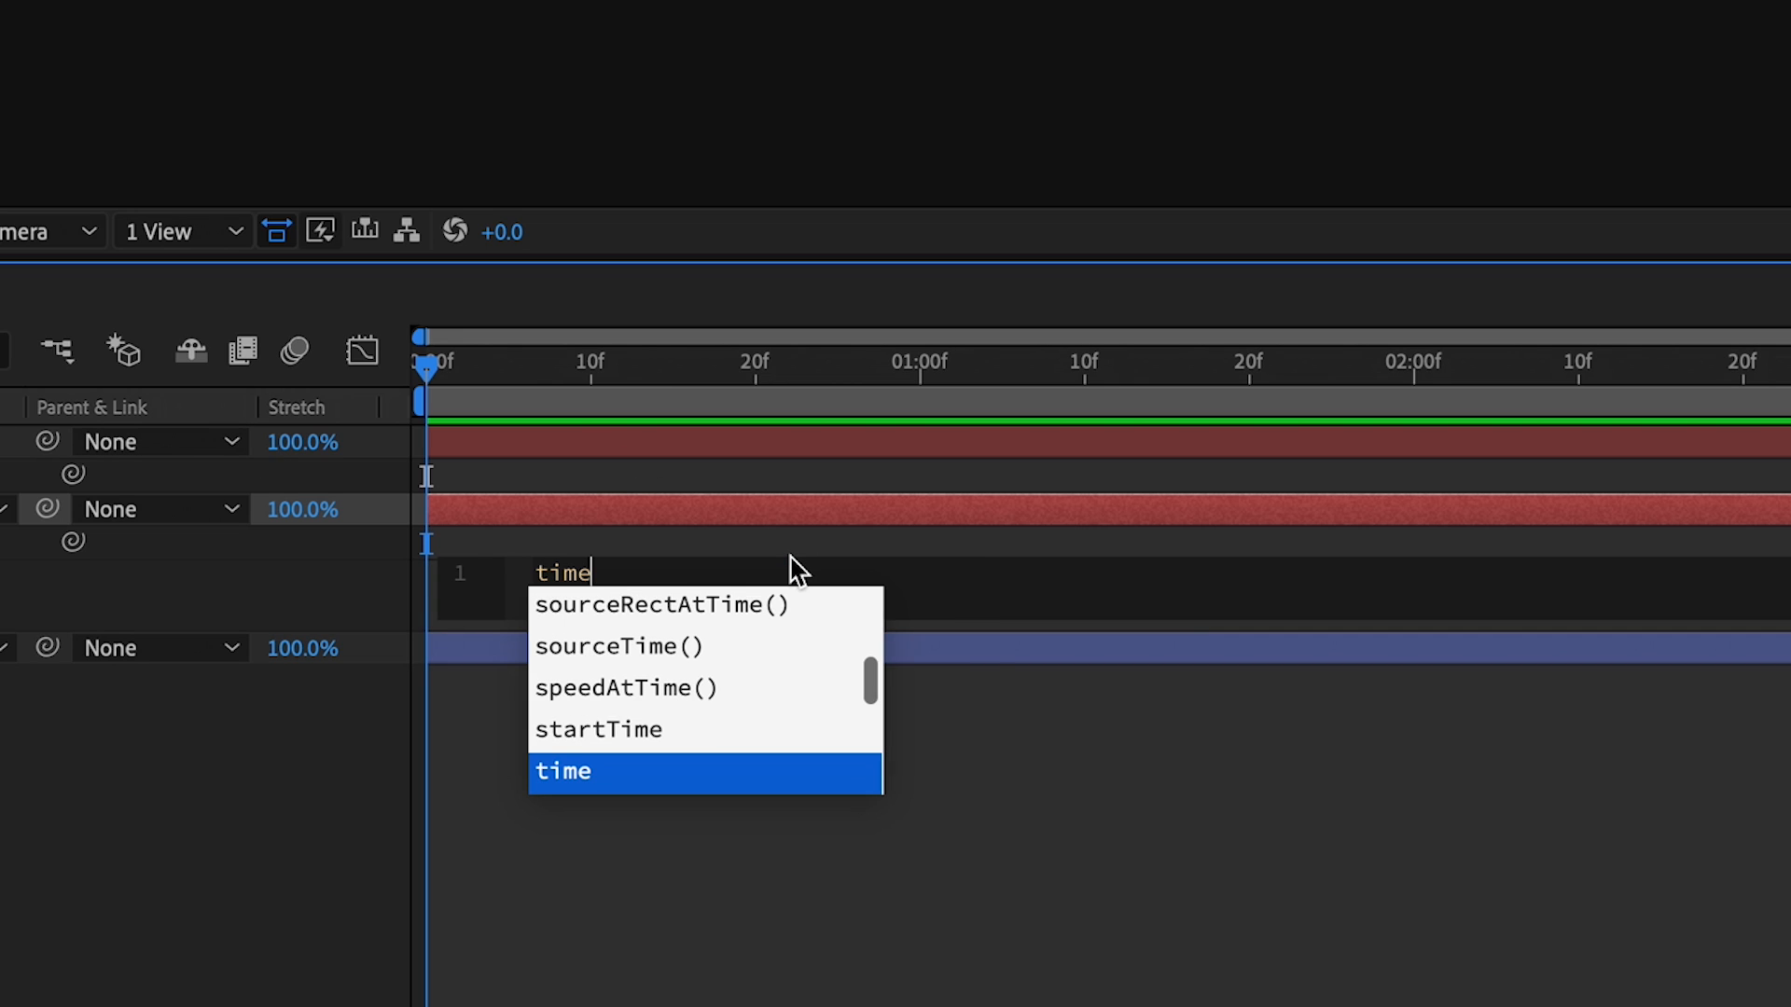
{"action": "type", "text": "*50"}
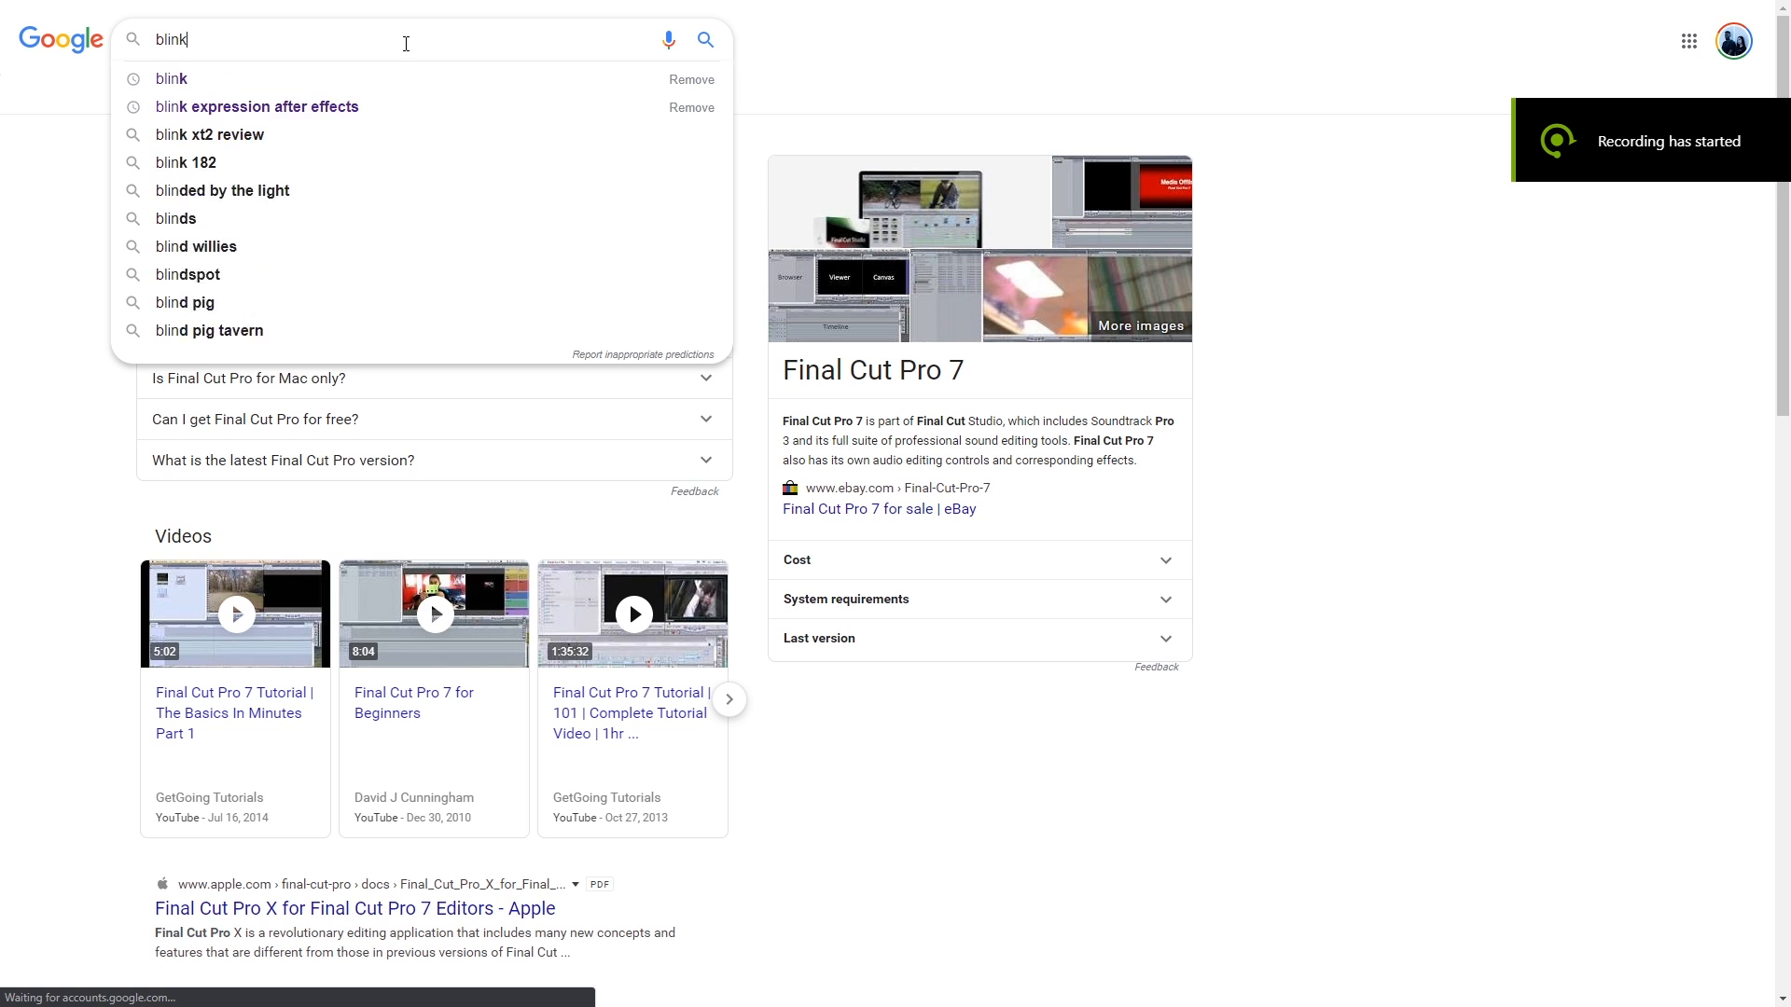
- Search 'blink expression after effects' and open the Creative Cow text-blinking thread
{"action": "left_click", "coordinate": [255, 107]}
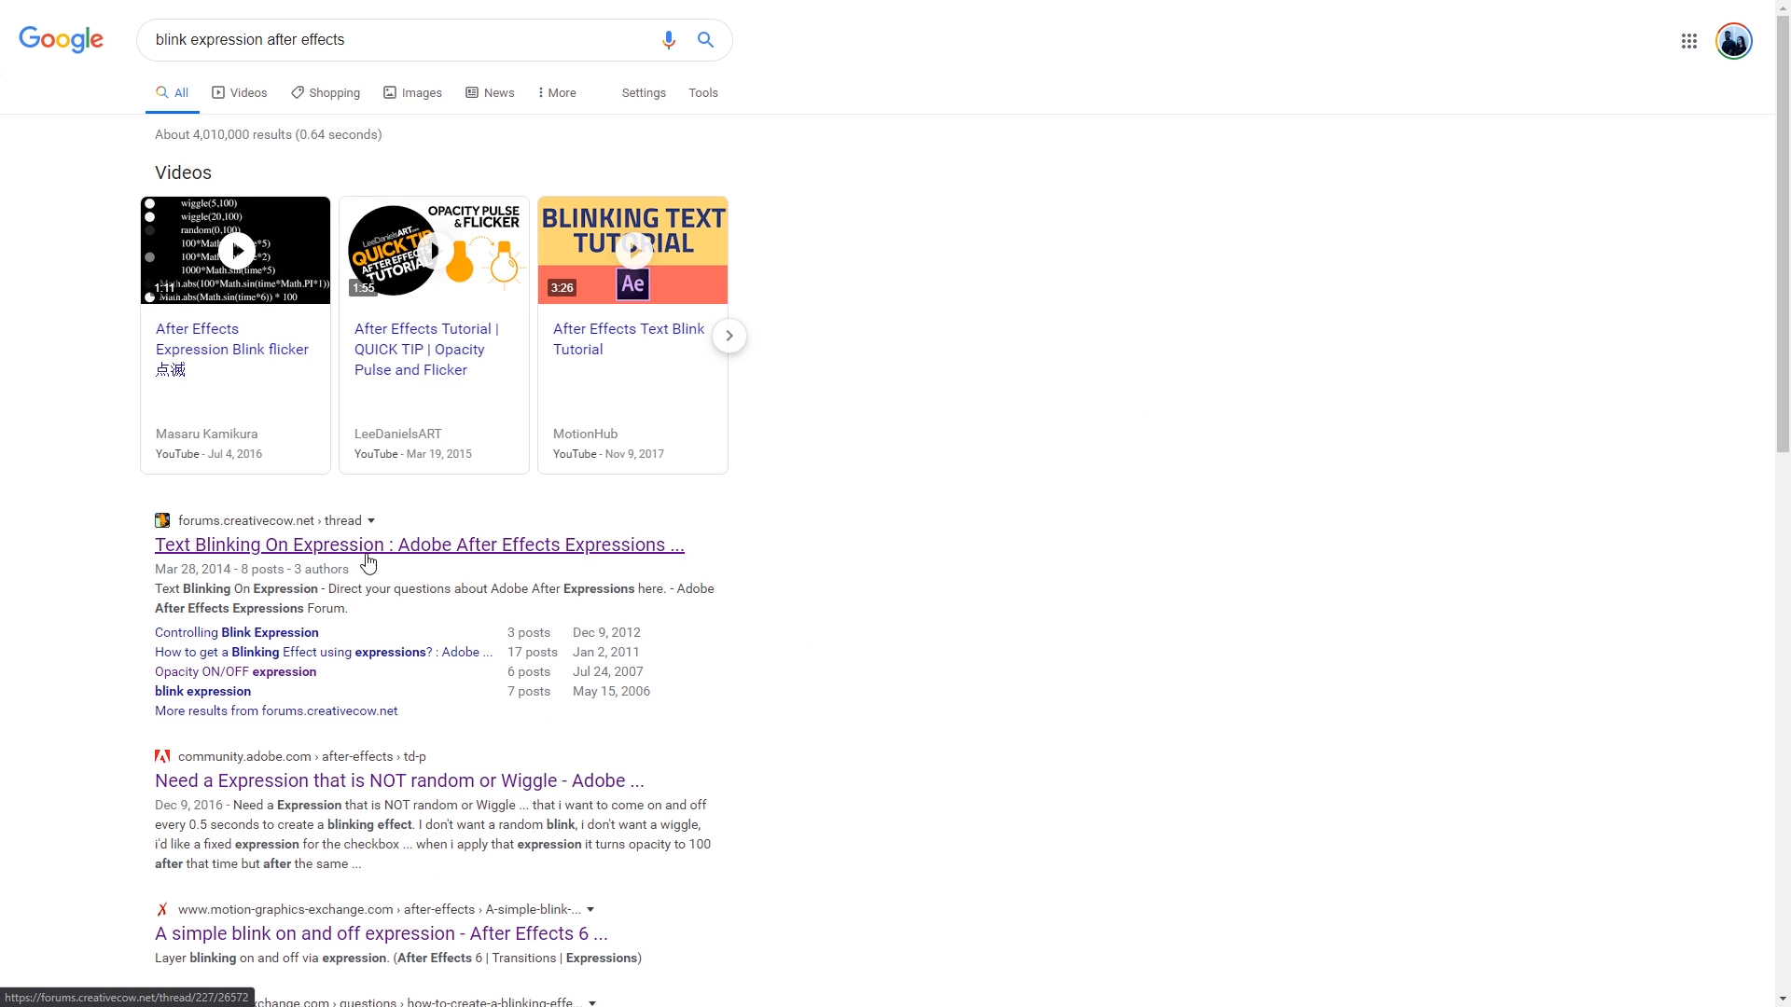
{"action": "left_click", "coordinate": [380, 933]}
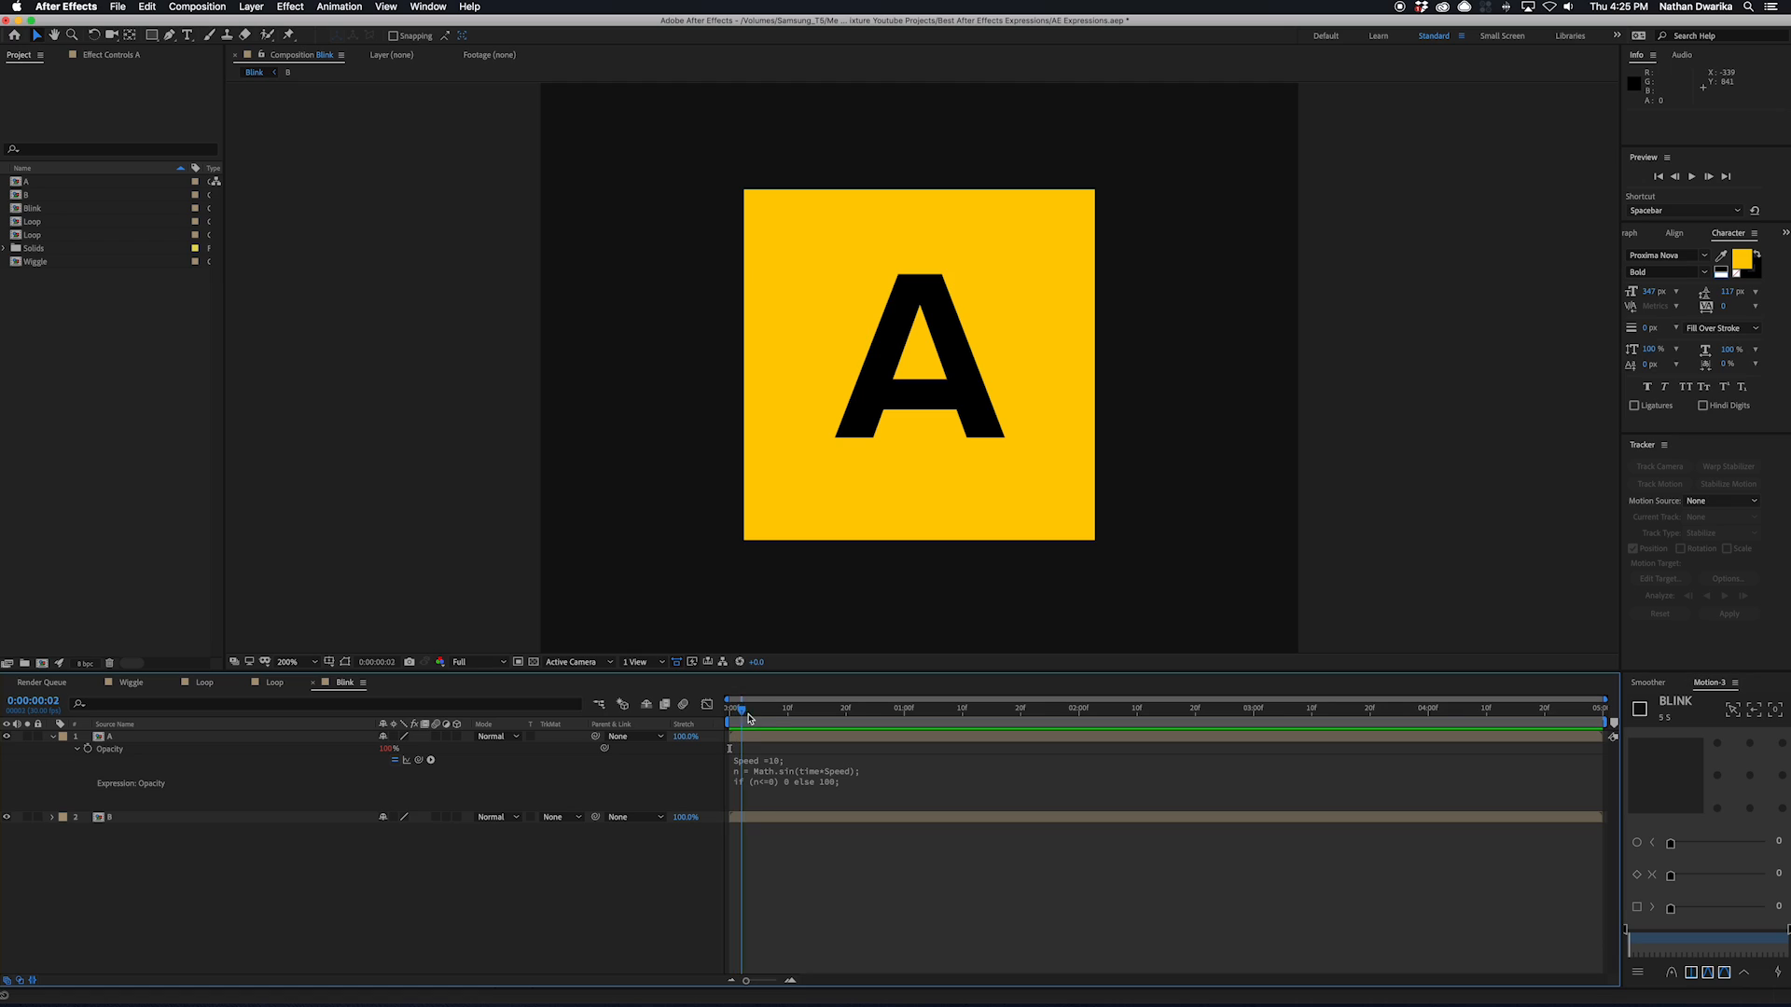
- Play back layer A's sine-based Opacity blink in the Blink composition
{"action": "key", "text": "space"}
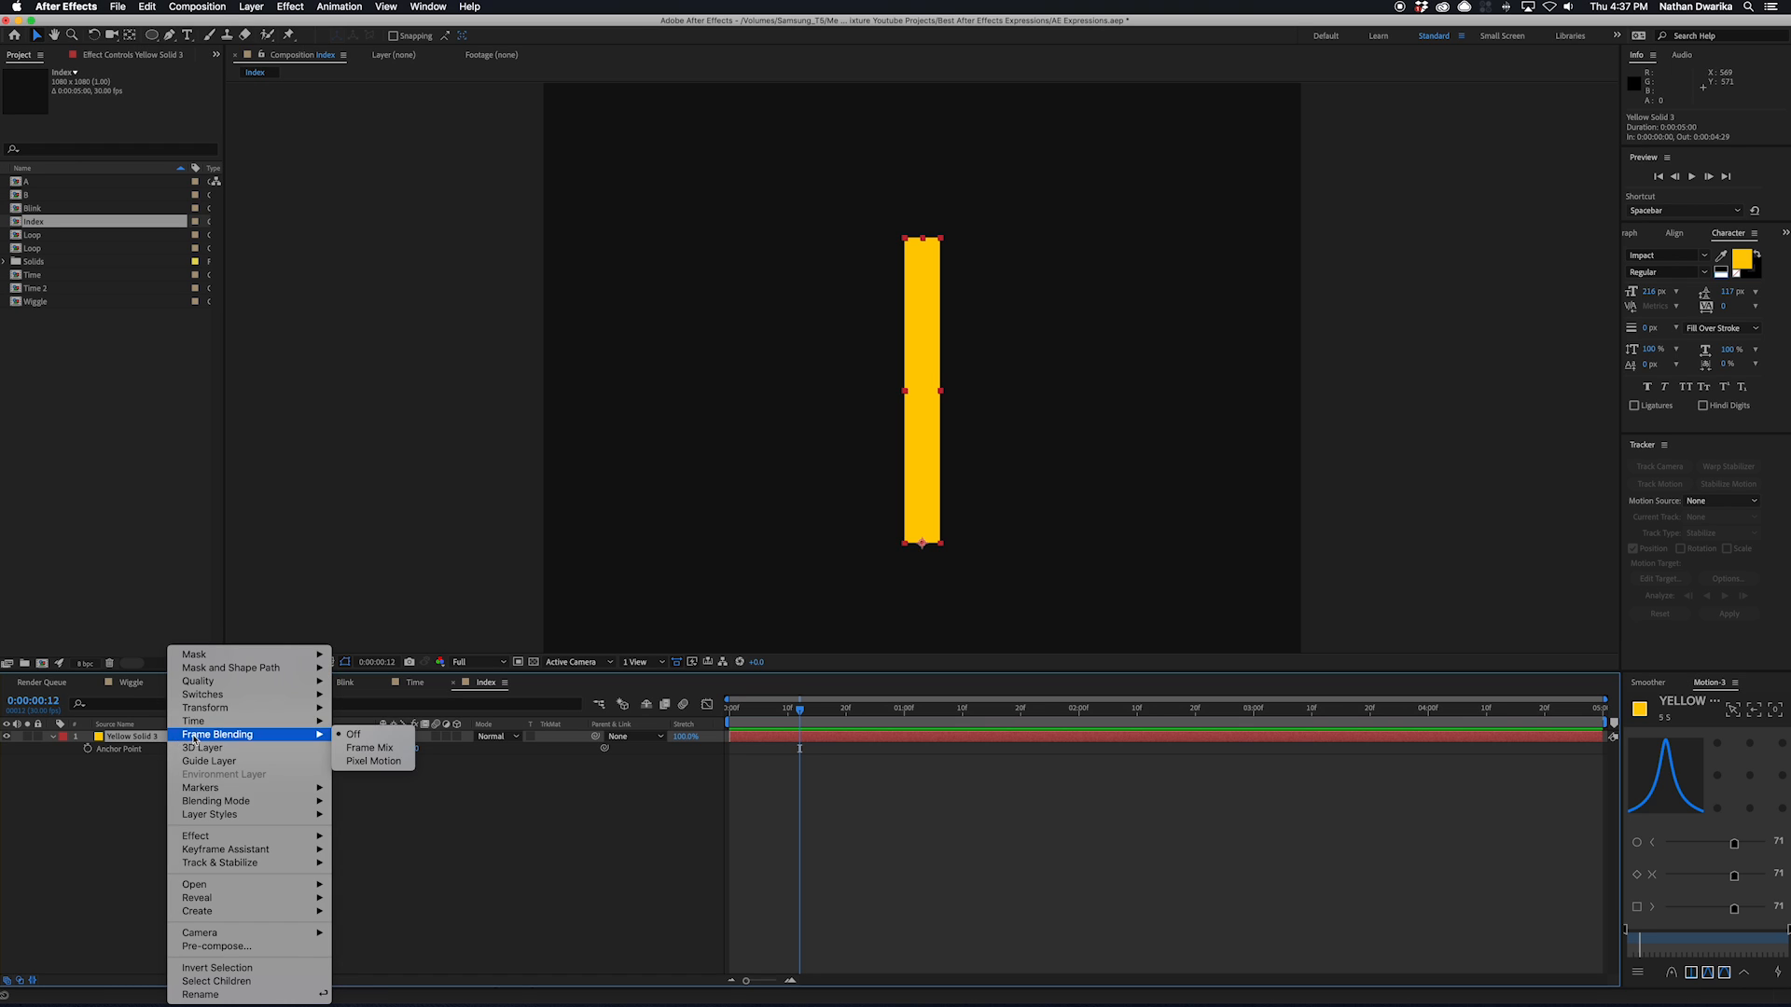
- Pre-compose Yellow Solid 3 into a new composition named Box Anim
{"action": "left_click", "coordinate": [216, 946]}
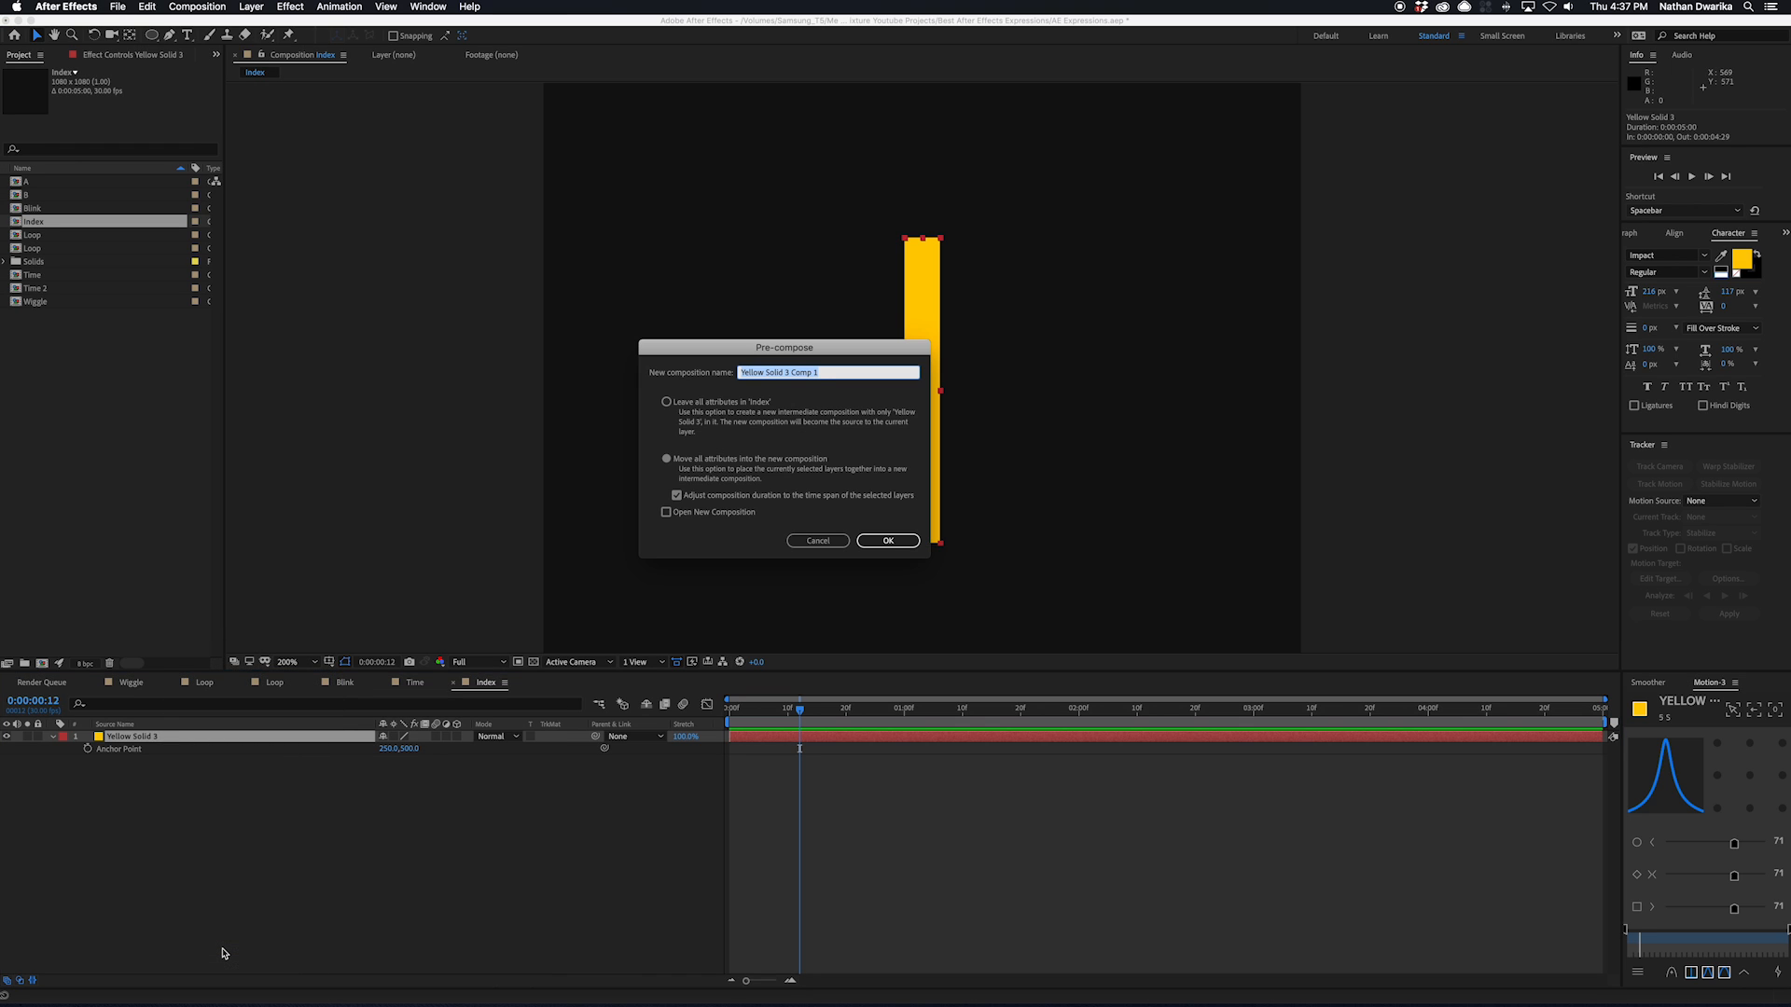
{"action": "left_click", "coordinate": [887, 540]}
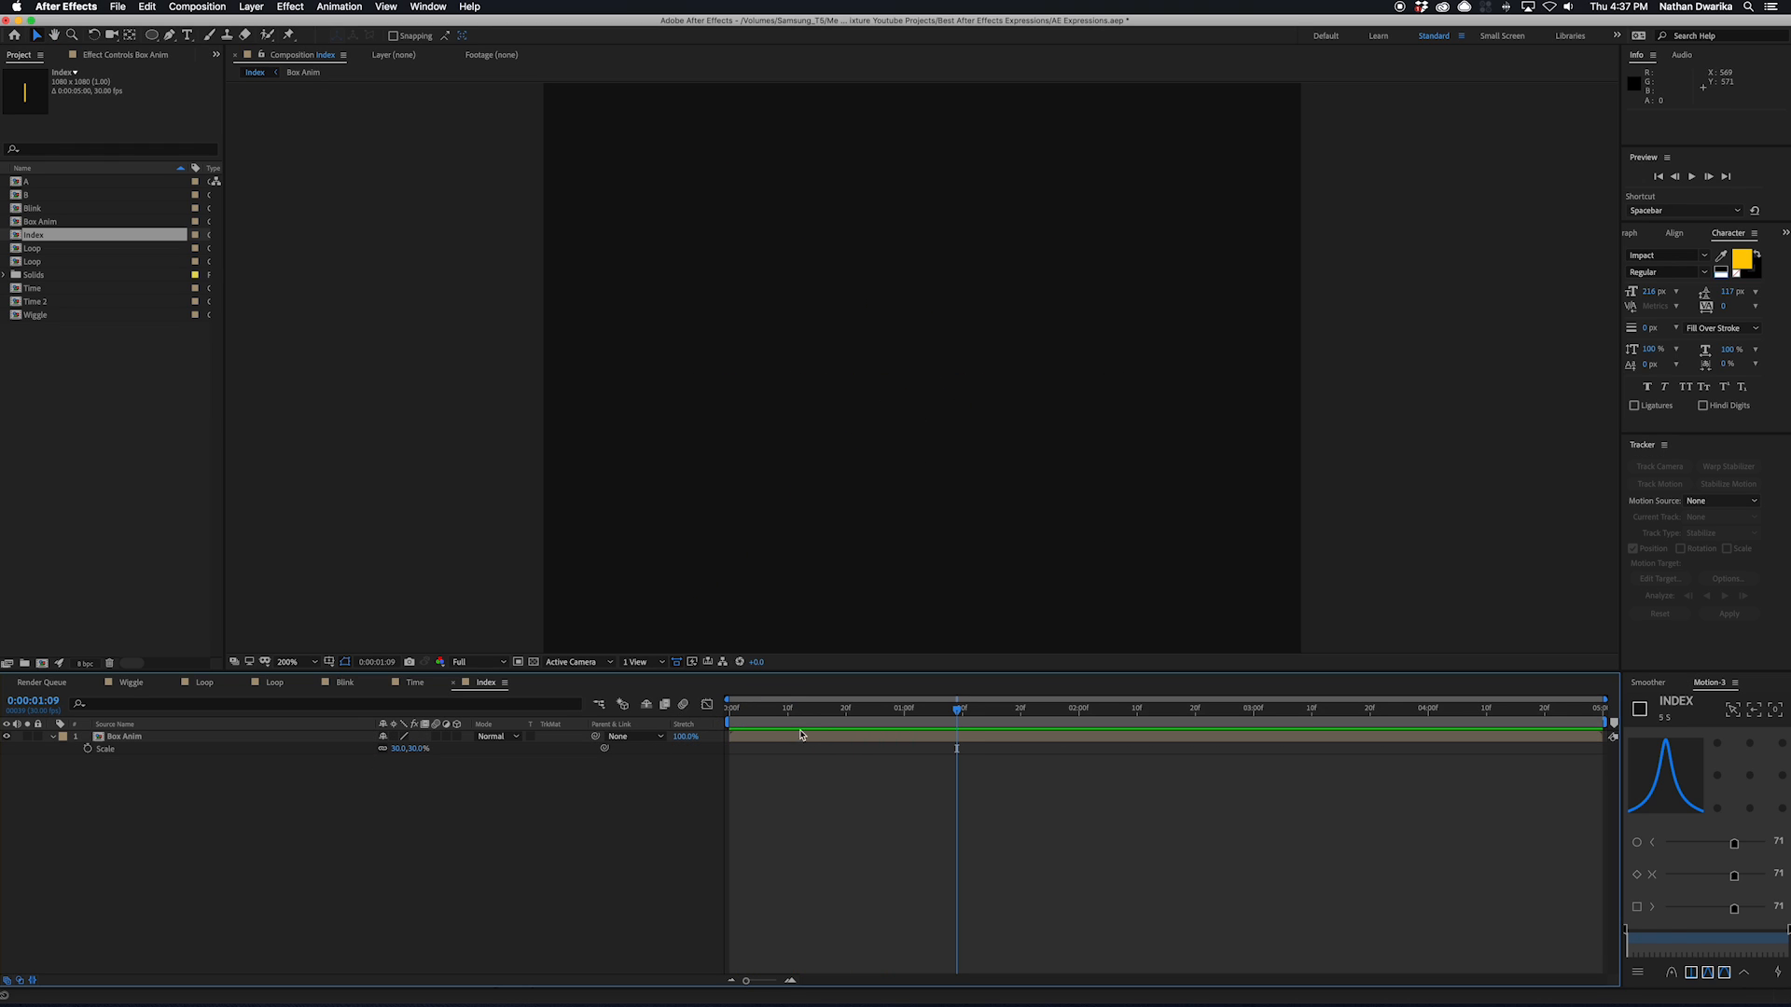
- Replace the Box Anim rotation expression with index*360/10
{"action": "key", "text": "space"}
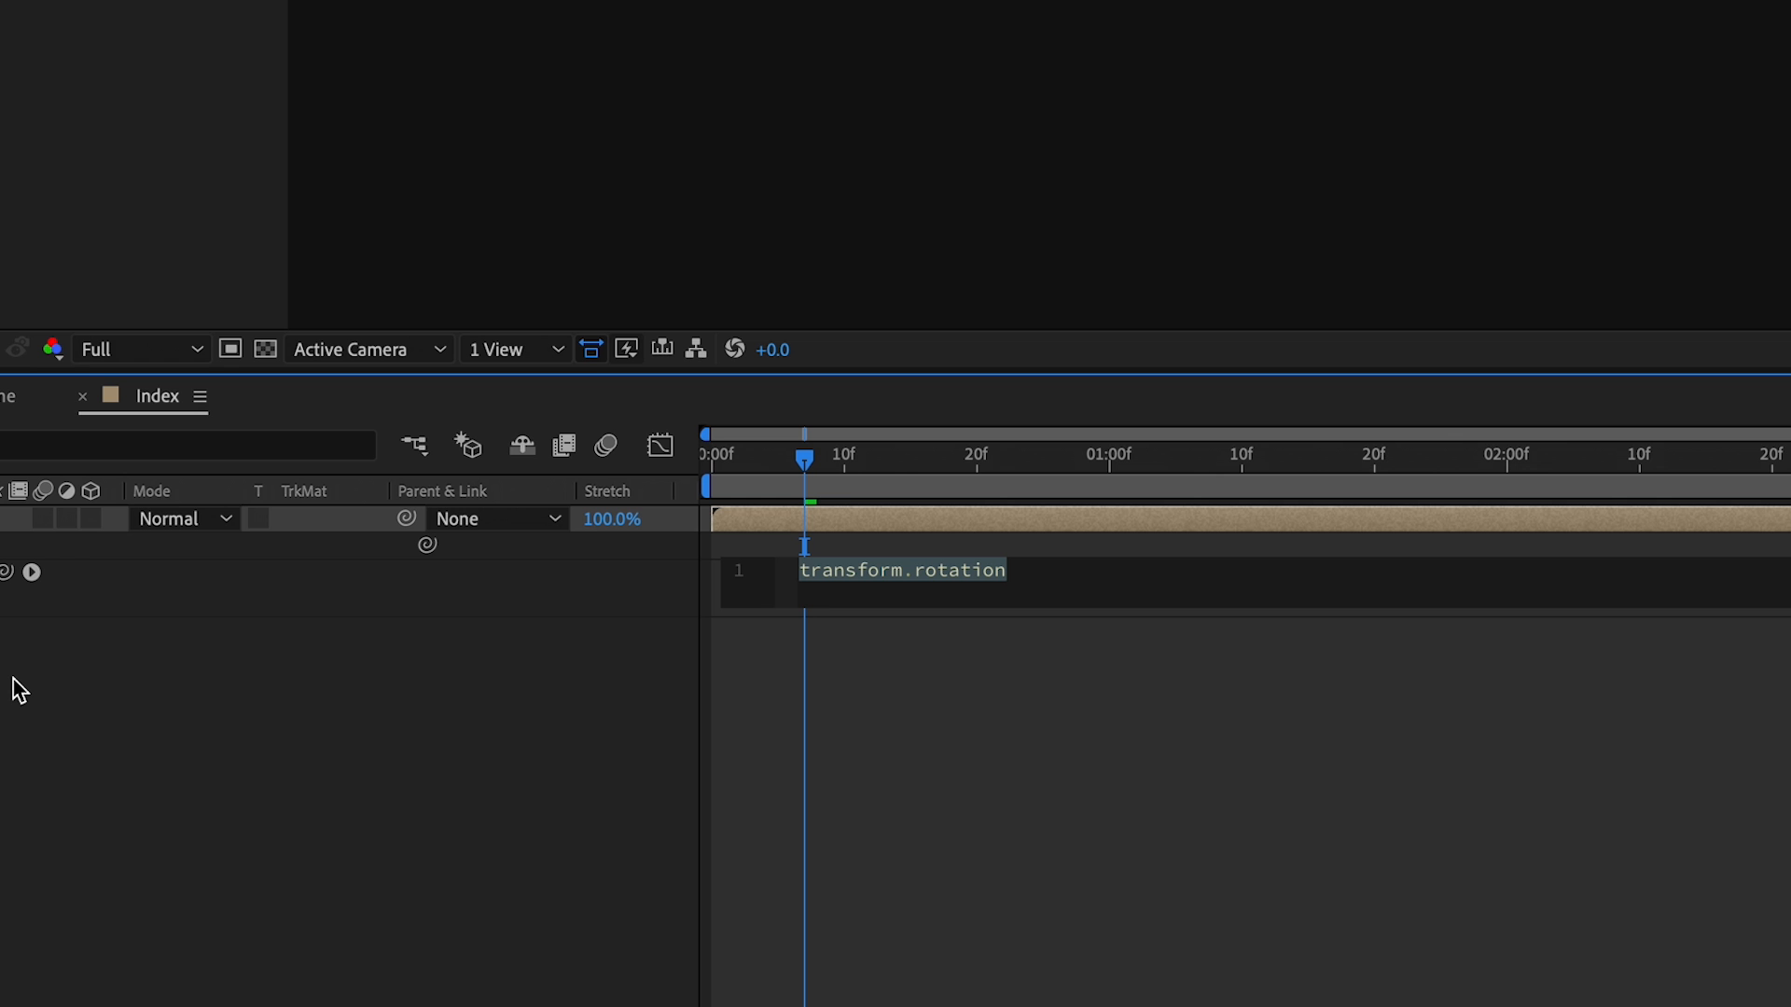
{"action": "type", "text": "index"}
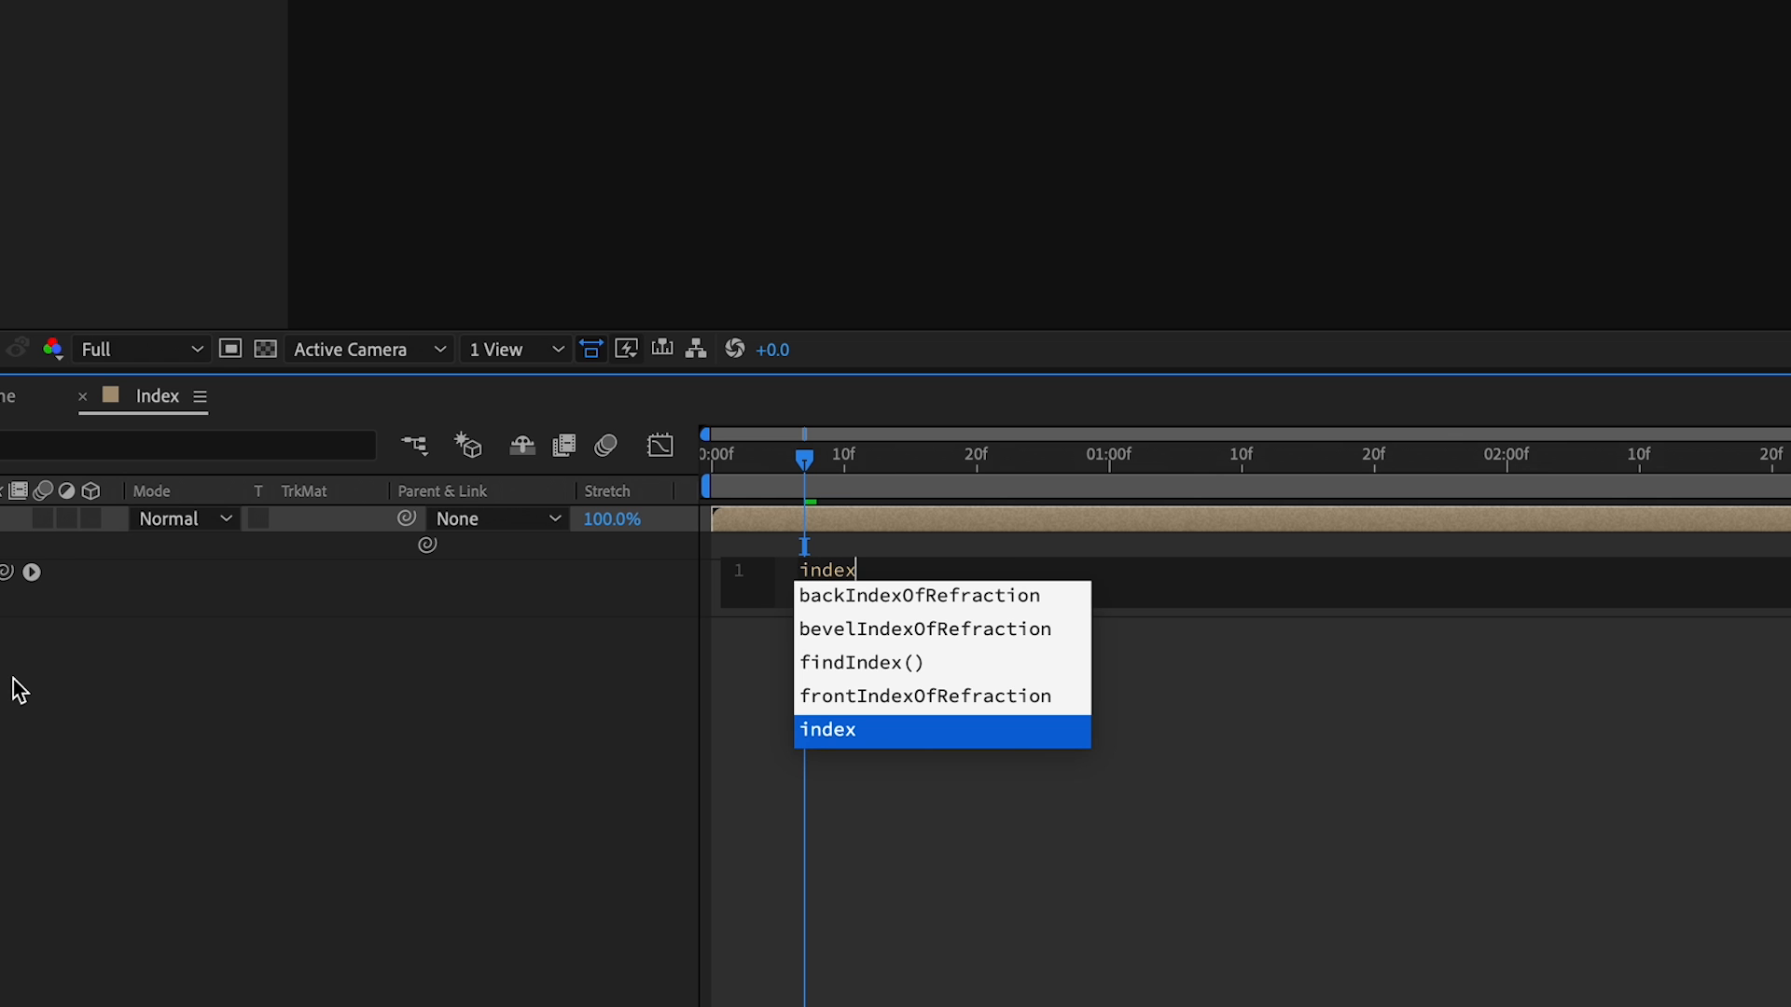
{"action": "type", "text": "*360/"}
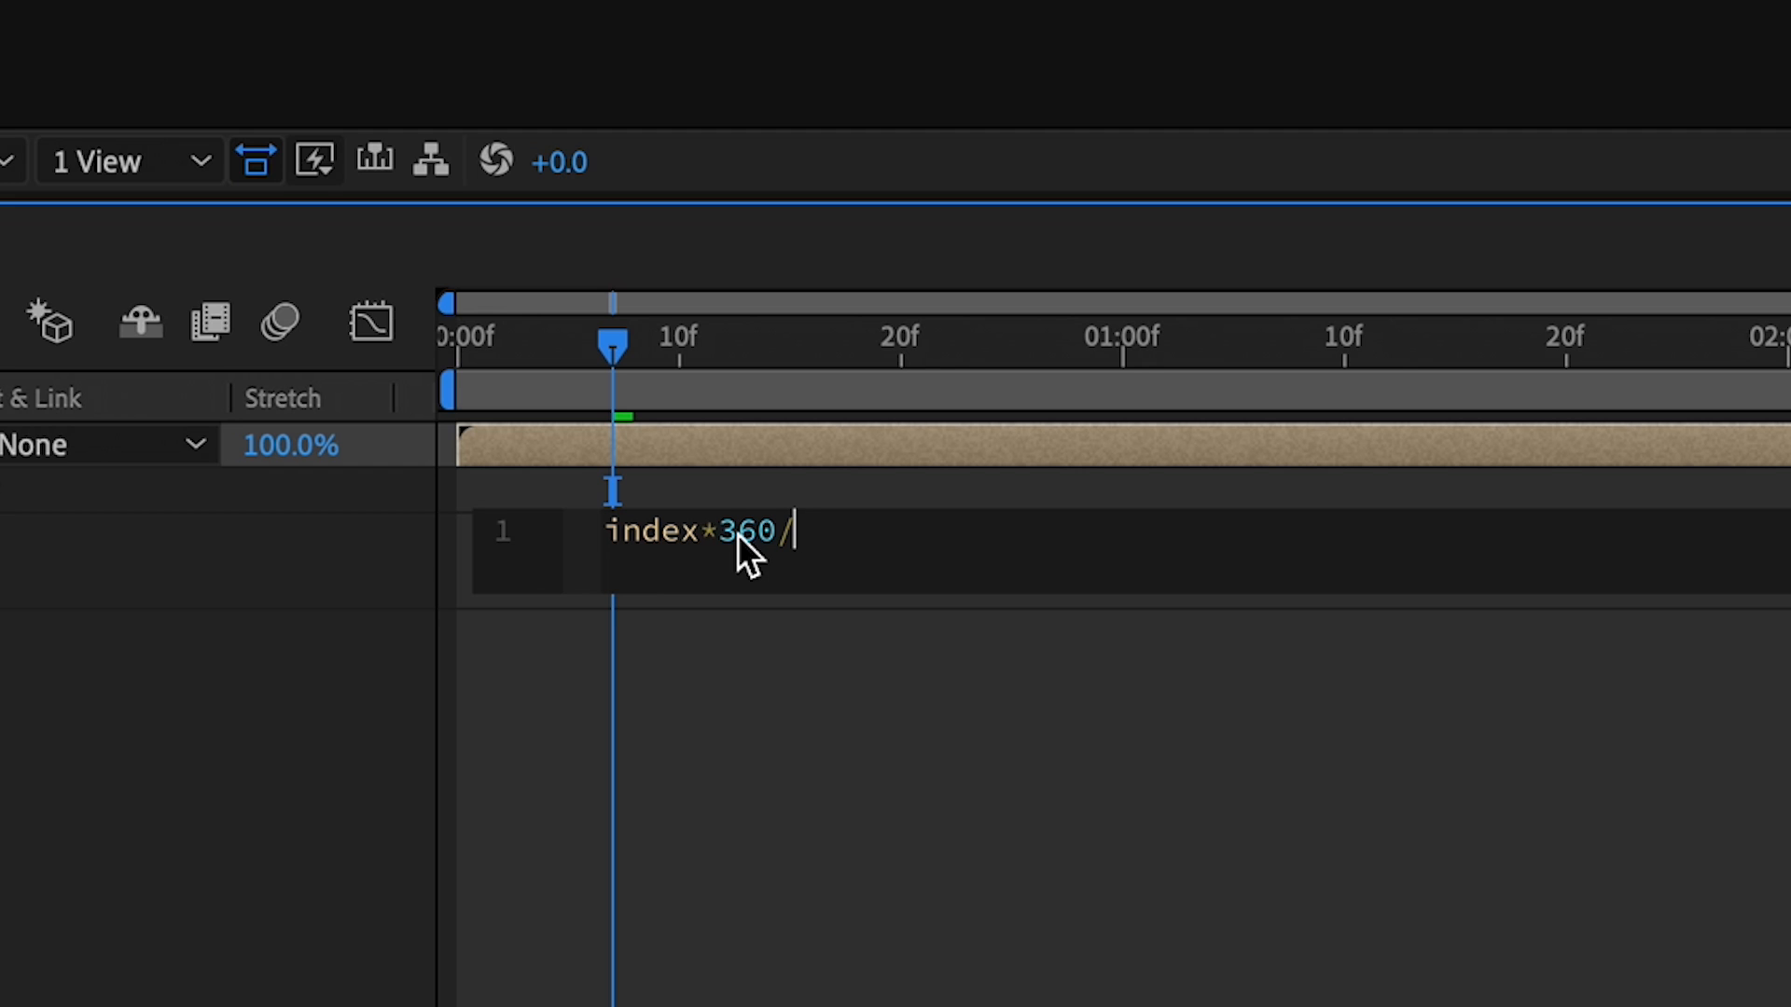
{"action": "type", "text": "10"}
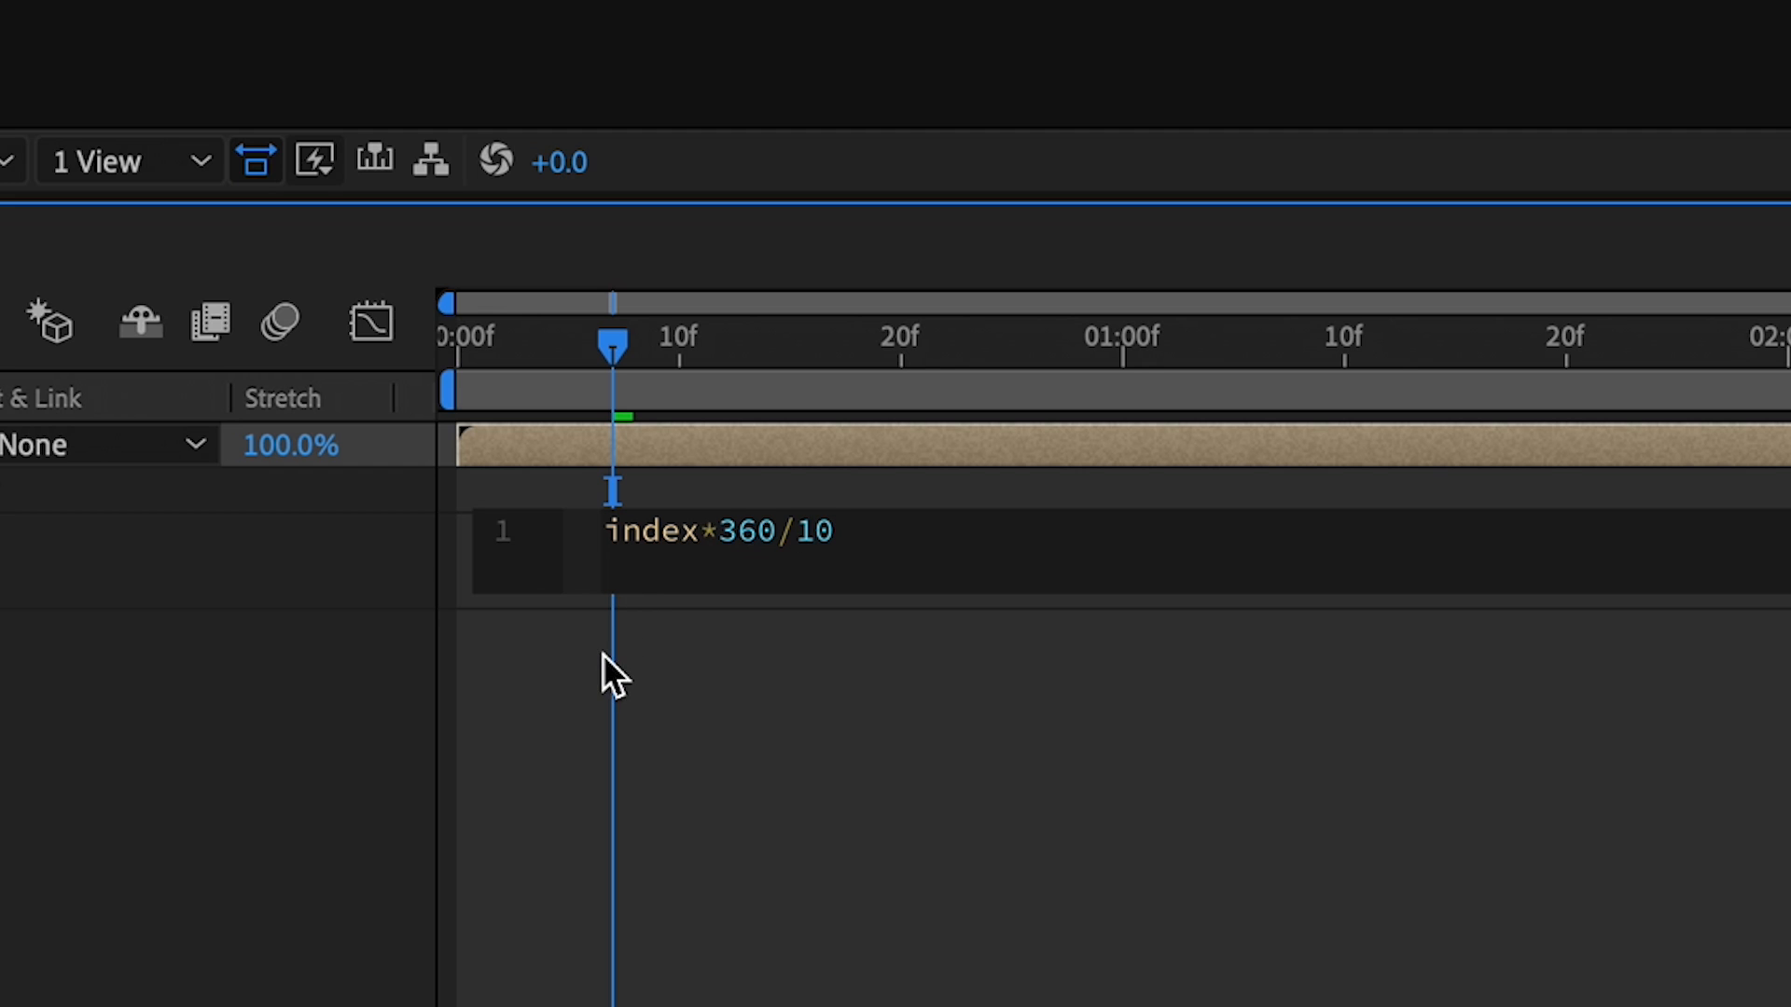